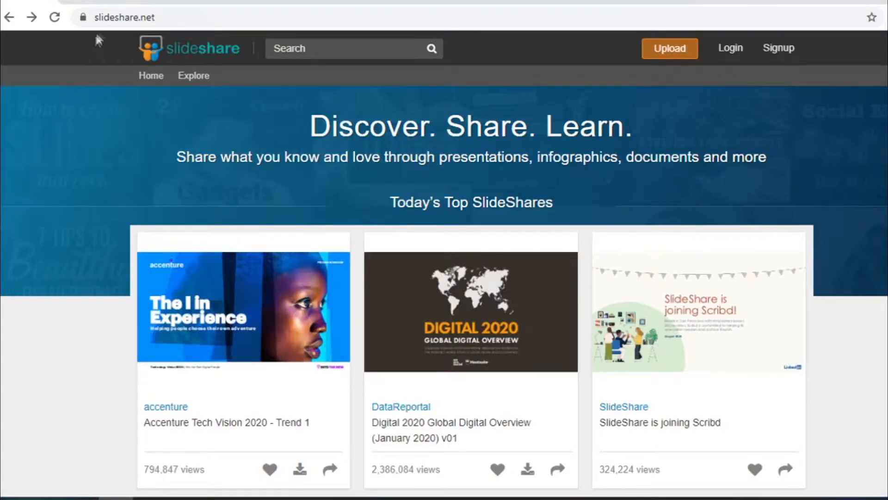
{"action": "mouse_move", "coordinate": [349, 184]}
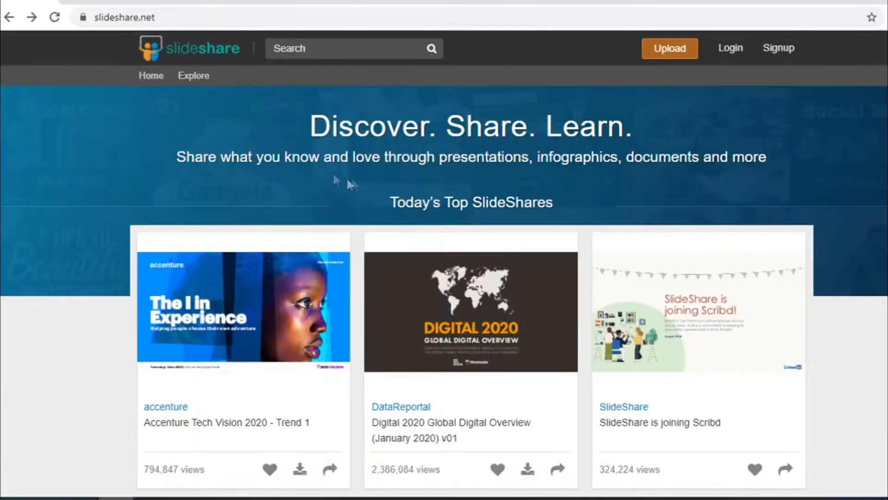
{"action": "mouse_move", "coordinate": [446, 312]}
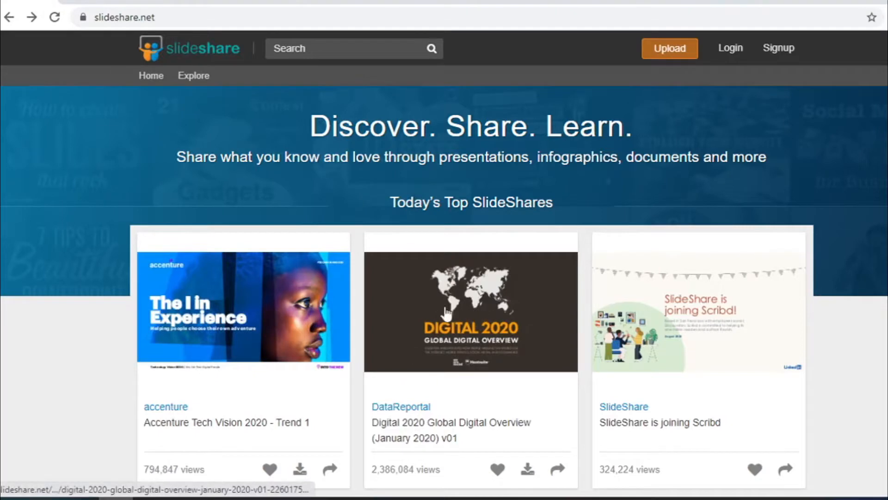
{"action": "mouse_move", "coordinate": [627, 208]}
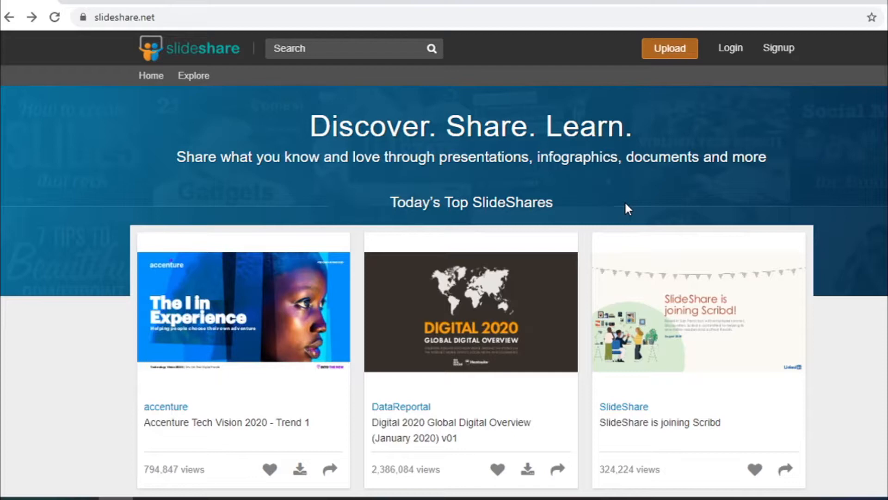
Step: Browse down the SlideShare page and go to the Login page from the header
{"action": "scroll", "scroll_direction": "down", "scroll_amount": 3}
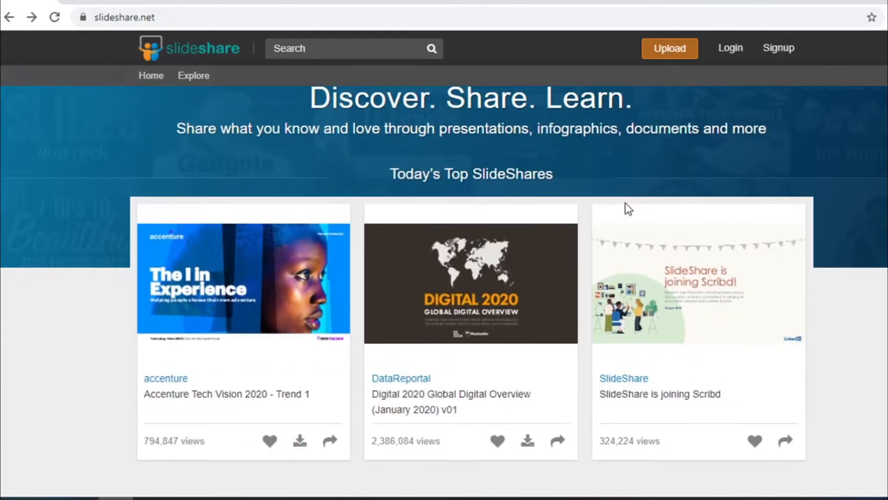
{"action": "scroll", "scroll_direction": "down", "scroll_amount": 3}
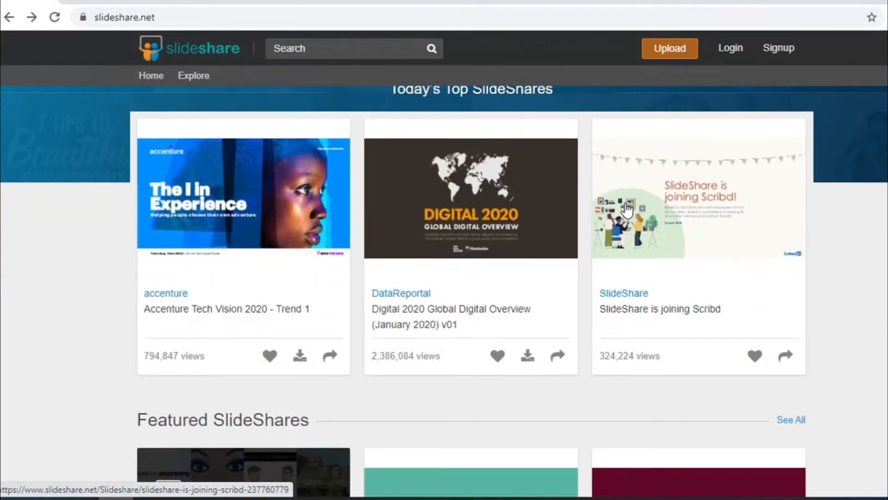
{"action": "scroll", "scroll_direction": "down", "scroll_amount": 3}
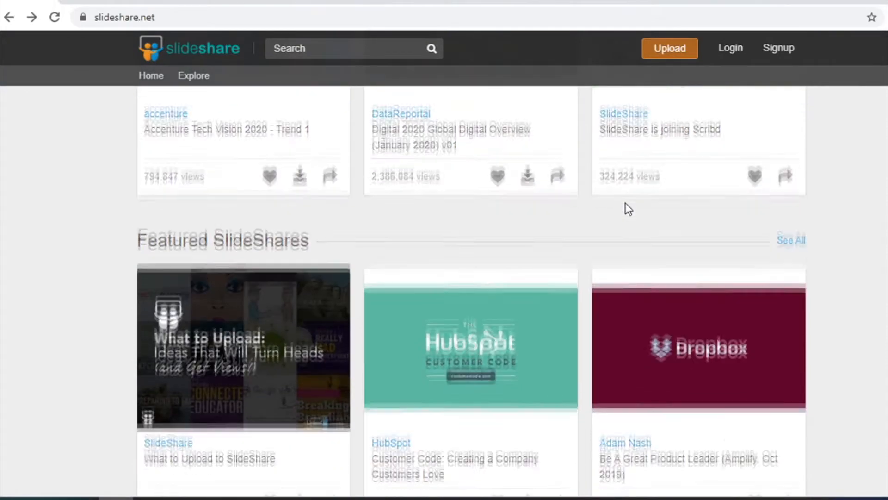
{"action": "scroll", "scroll_direction": "down", "scroll_amount": 3}
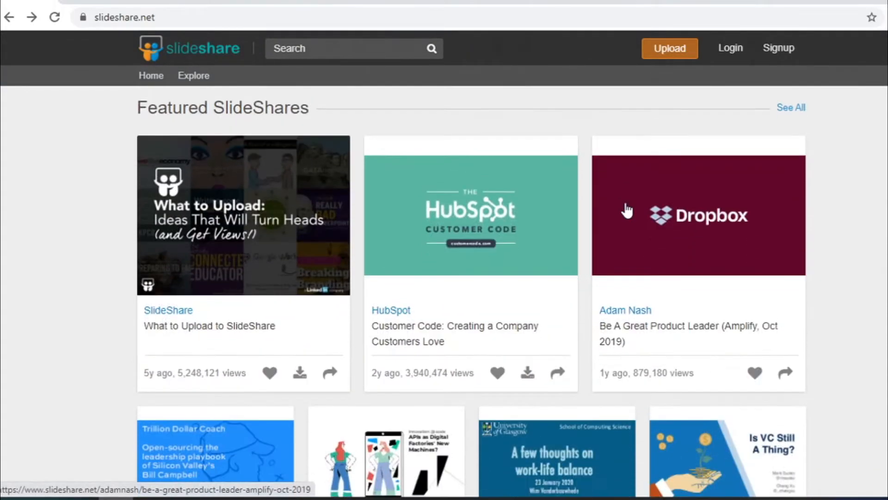
{"action": "scroll", "scroll_direction": "down", "scroll_amount": 3}
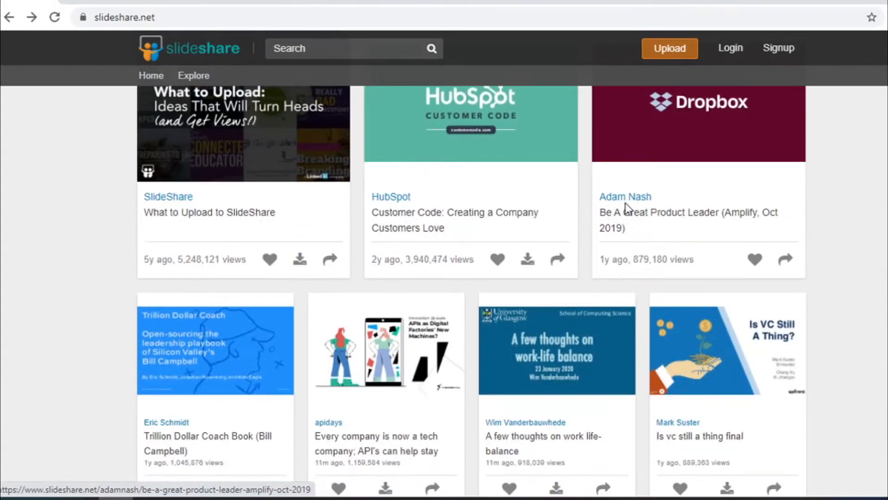
{"action": "scroll", "scroll_direction": "down", "scroll_amount": 3}
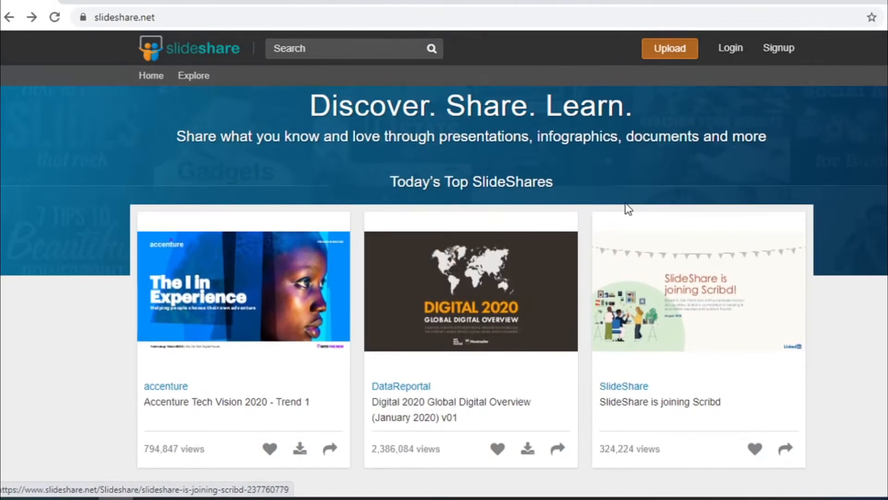
{"action": "scroll", "scroll_direction": "down", "scroll_amount": 3}
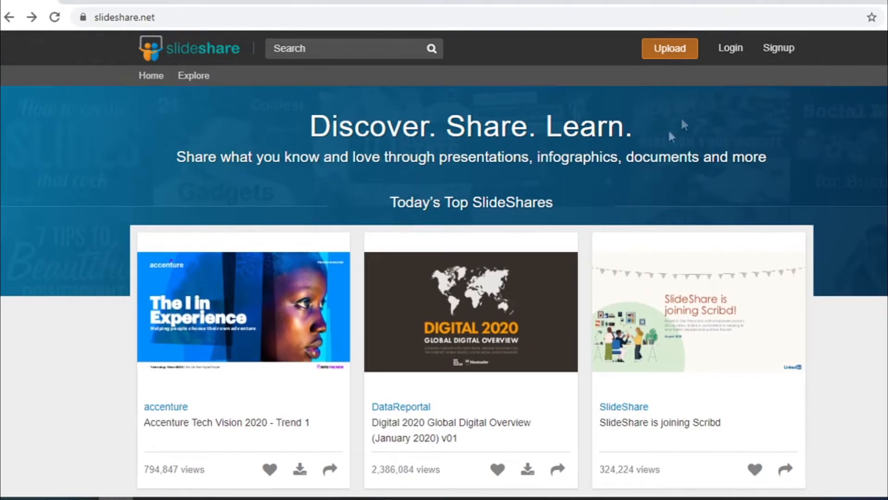
{"action": "left_click", "coordinate": [730, 47]}
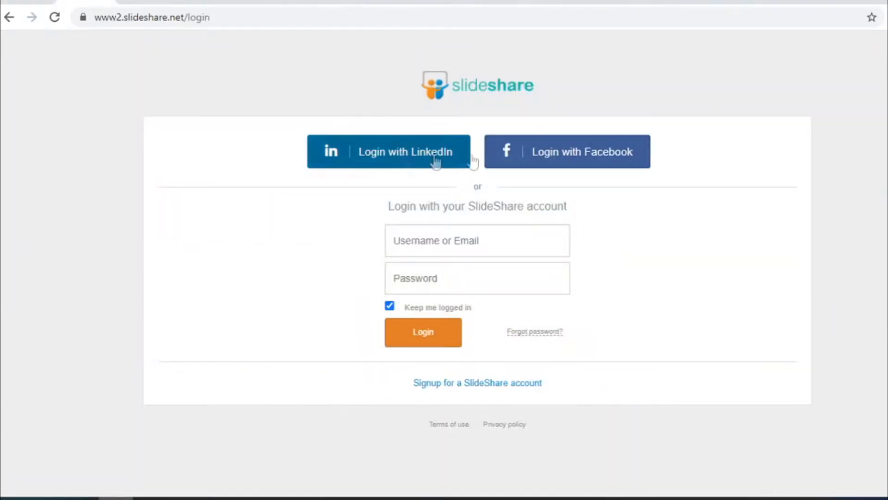
{"action": "mouse_move", "coordinate": [463, 436]}
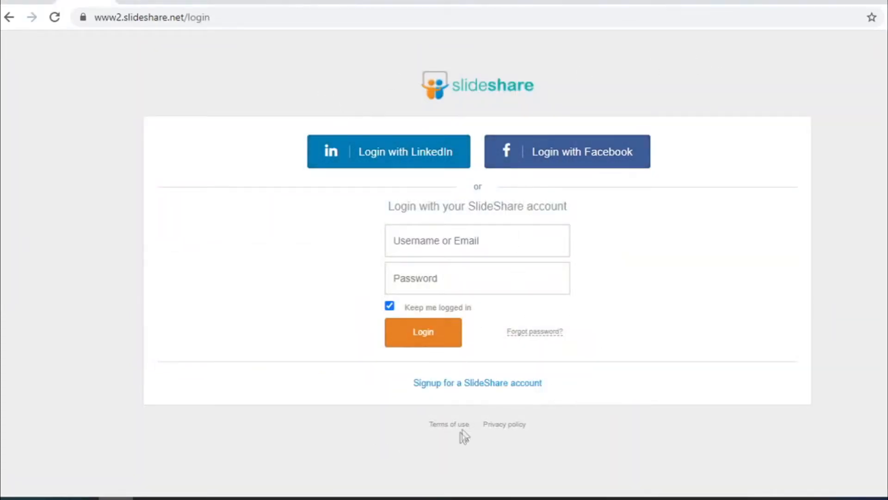
{"action": "mouse_move", "coordinate": [477, 382]}
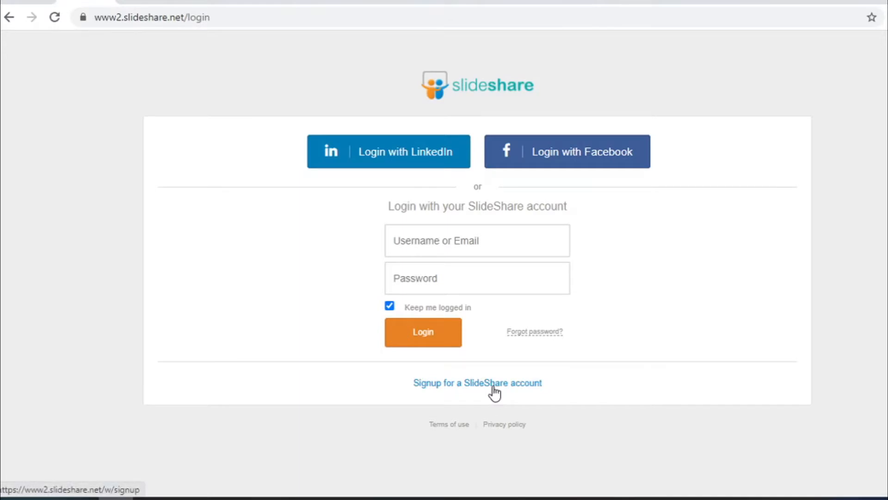
{"action": "mouse_move", "coordinate": [546, 374]}
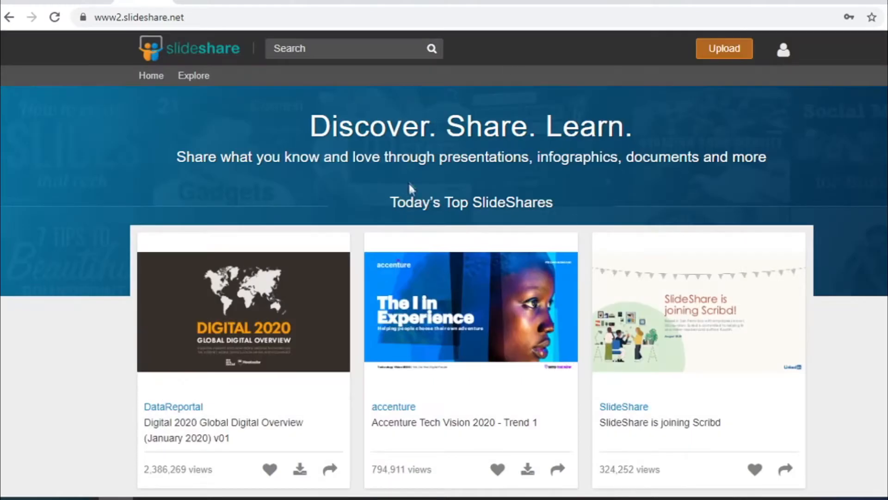
{"action": "mouse_move", "coordinate": [445, 256]}
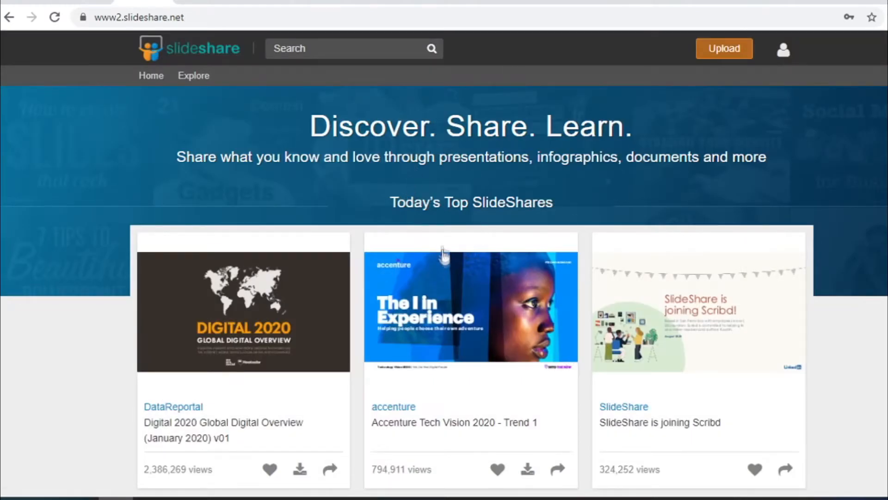
{"action": "scroll", "scroll_direction": "down", "scroll_amount": 3}
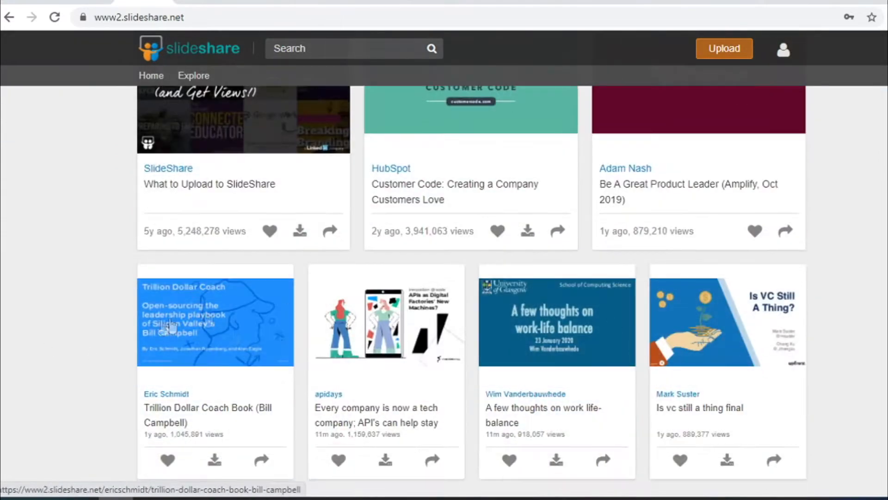
{"action": "scroll", "scroll_direction": "up", "scroll_amount": 3}
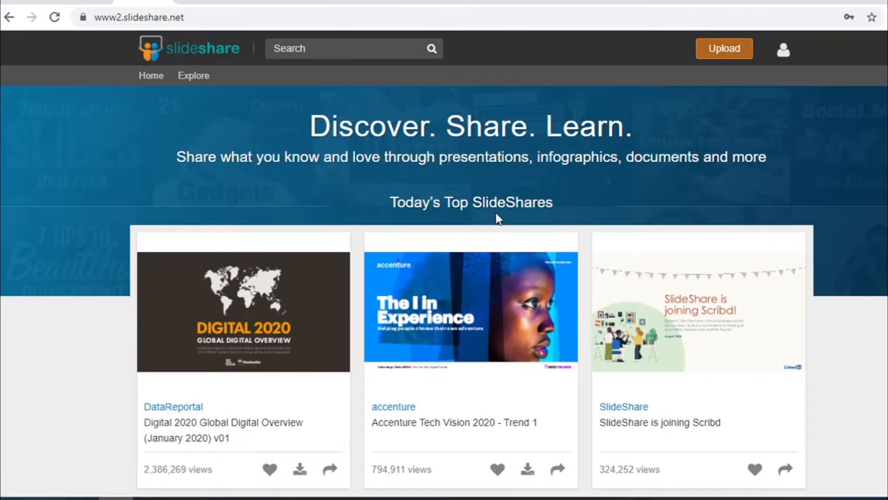
{"action": "mouse_move", "coordinate": [499, 223]}
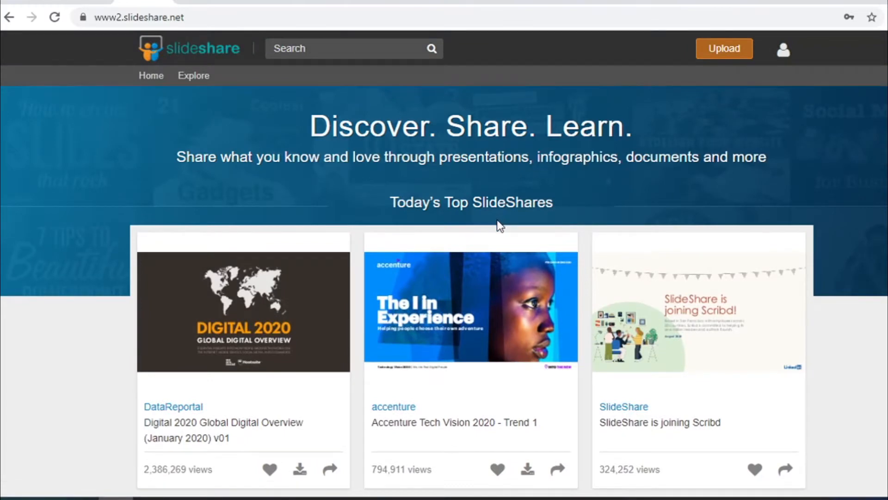
{"action": "mouse_move", "coordinate": [491, 222]}
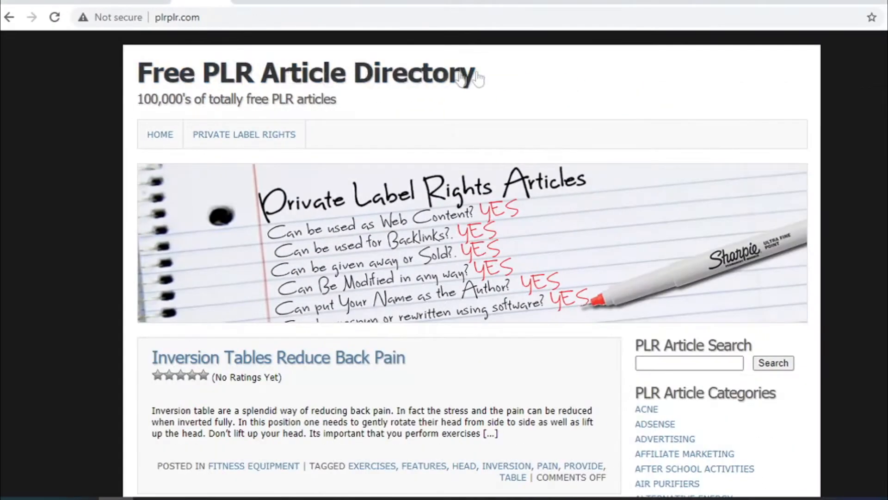
Step: Scroll through the plrplr.com article listings and category sidebar, then back up
{"action": "scroll", "scroll_direction": "down", "scroll_amount": 3}
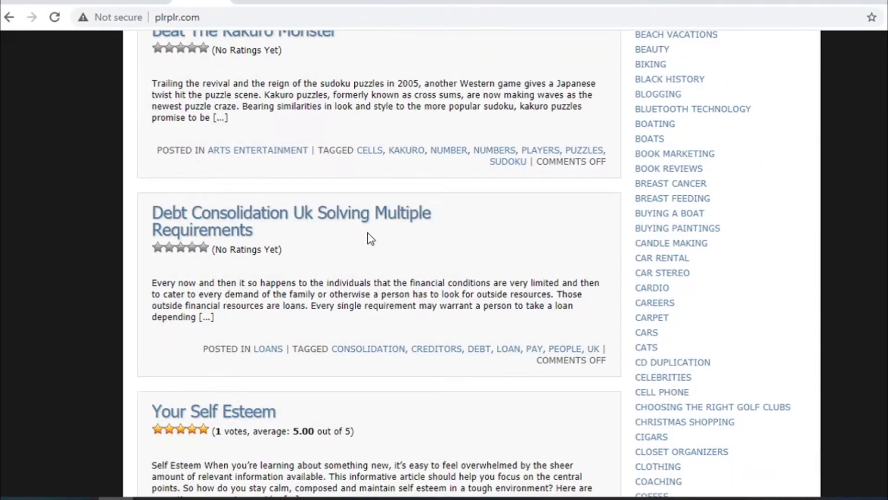
{"action": "scroll", "scroll_direction": "down", "scroll_amount": 3}
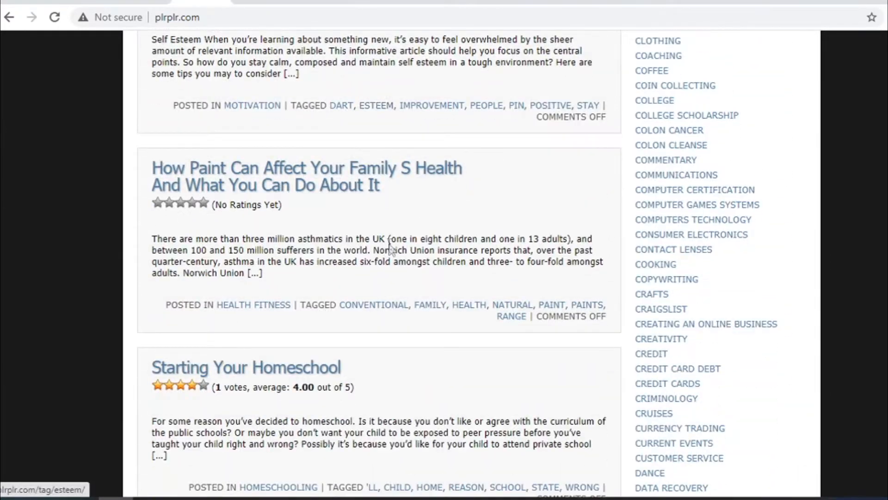
{"action": "scroll", "scroll_direction": "down", "scroll_amount": 3}
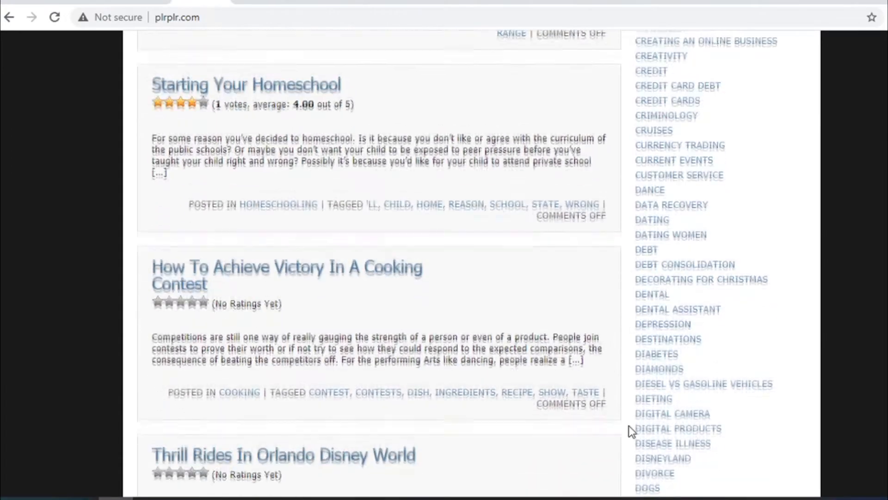
{"action": "scroll", "scroll_direction": "down", "scroll_amount": 3}
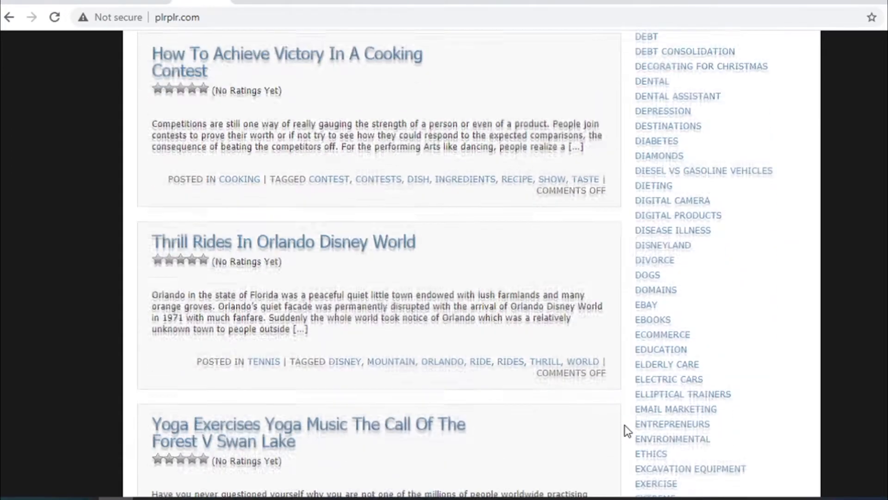
{"action": "scroll", "scroll_direction": "up", "scroll_amount": 3}
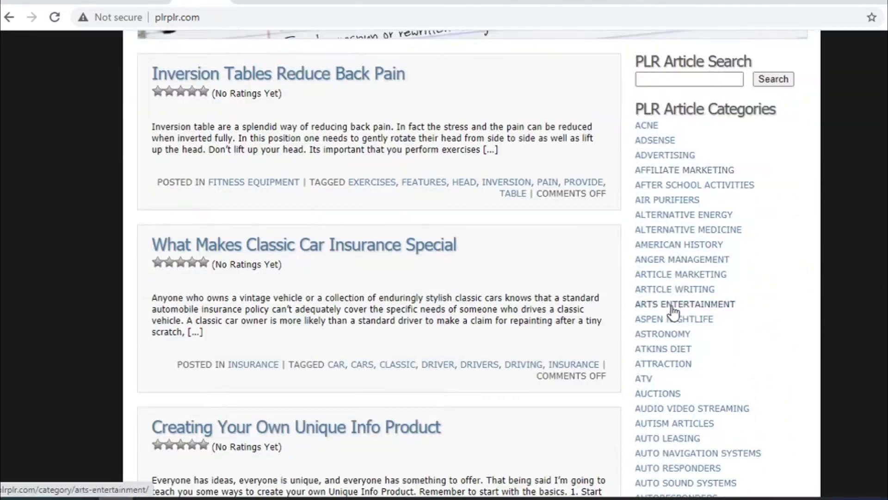
{"action": "mouse_move", "coordinate": [671, 148]}
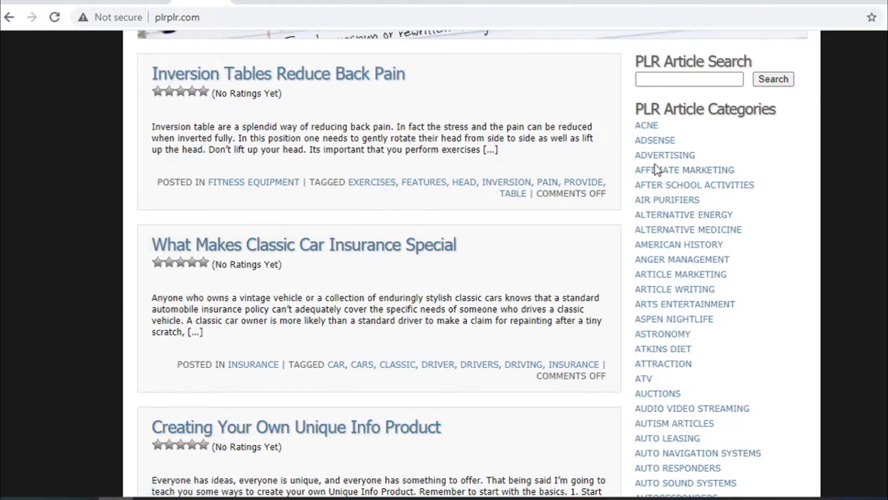
{"action": "mouse_move", "coordinate": [684, 170]}
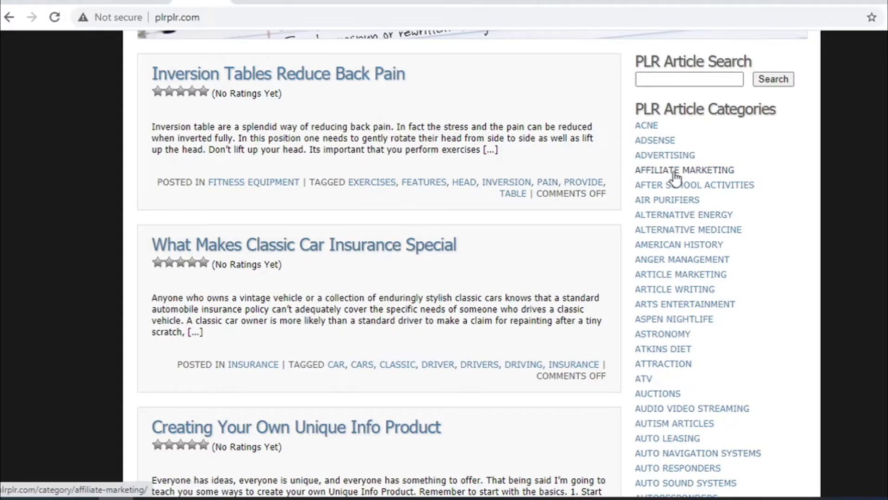
Step: Enter the Affiliate Marketing category and open the Paynet Systems Merchant Account article
{"action": "left_click", "coordinate": [683, 169]}
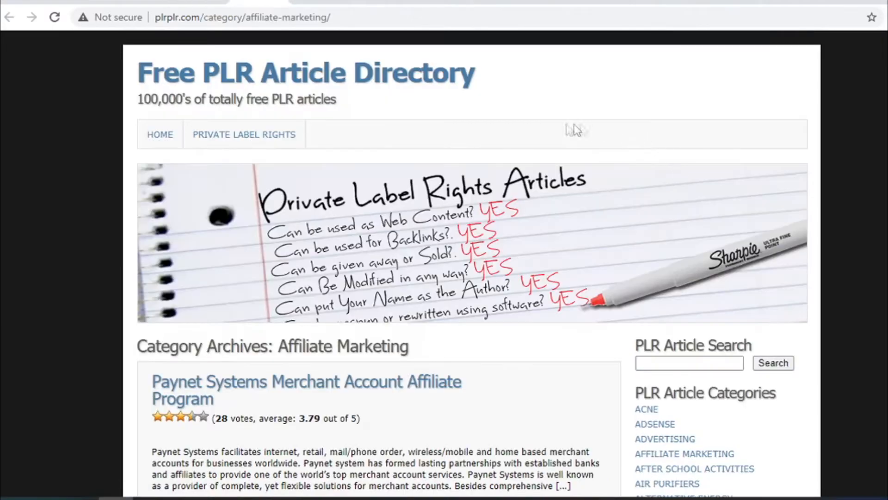
{"action": "scroll", "scroll_direction": "down", "scroll_amount": 3}
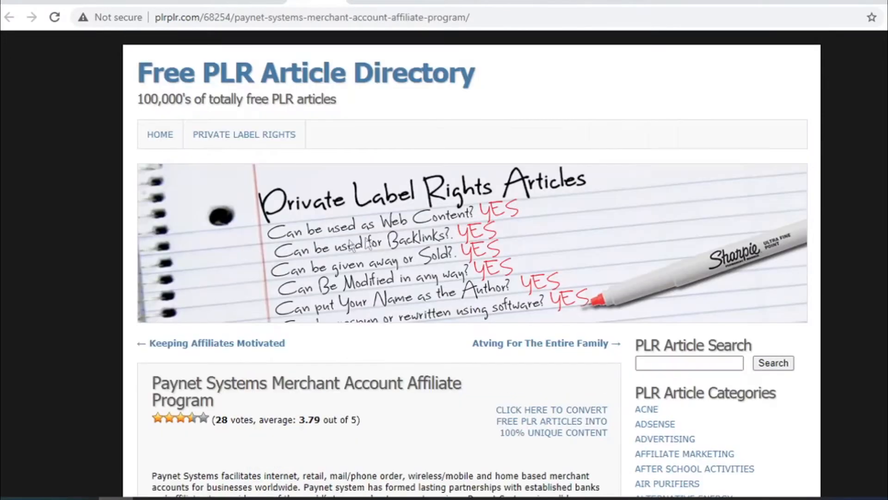
{"action": "scroll", "scroll_direction": "down", "scroll_amount": 3}
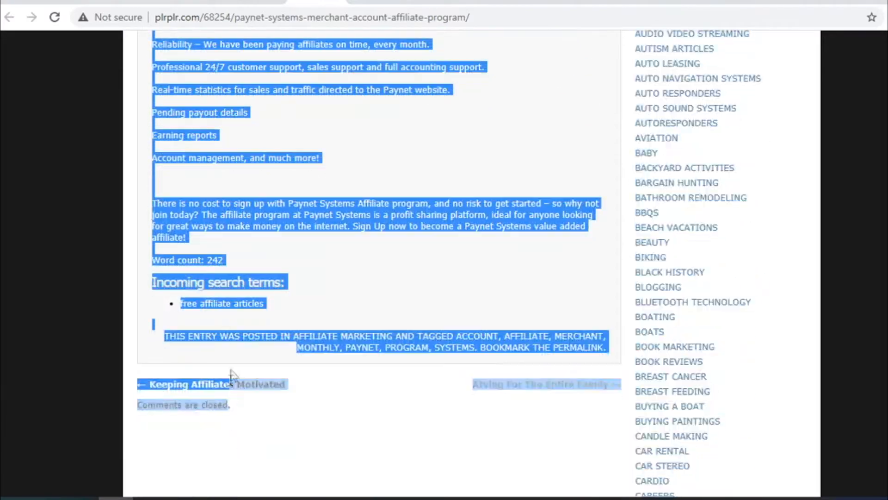
{"action": "left_click", "coordinate": [203, 243]}
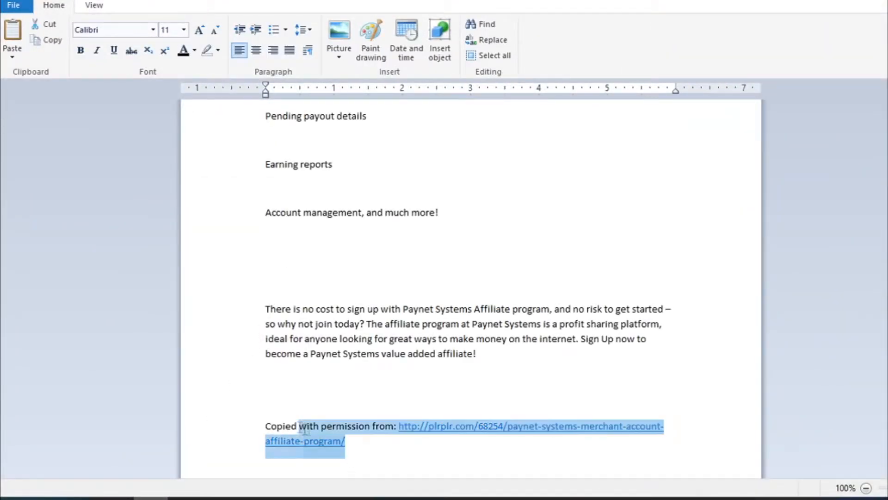
Step: Delete the copied-with-permission attribution line in WordPad, then go to digistore24.com
{"action": "left_click", "coordinate": [510, 426]}
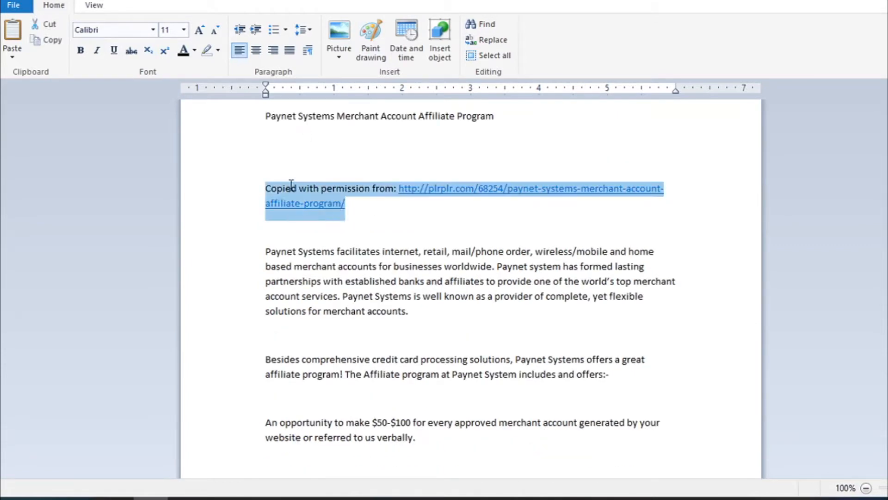
{"action": "key", "text": "Delete"}
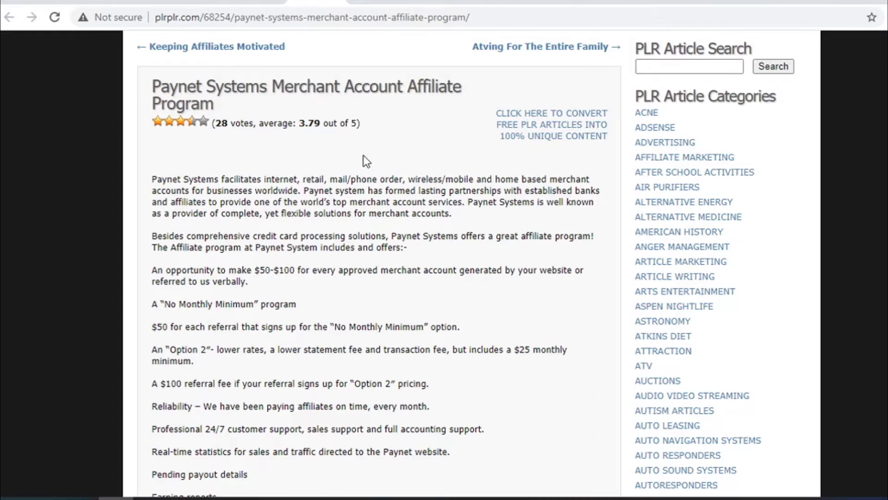
{"action": "type", "text": "digistore24.com"}
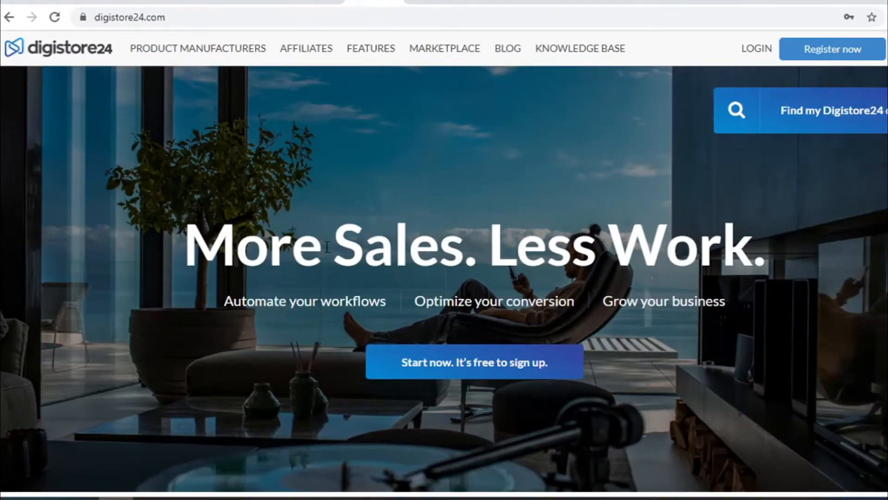
{"action": "mouse_move", "coordinate": [416, 192]}
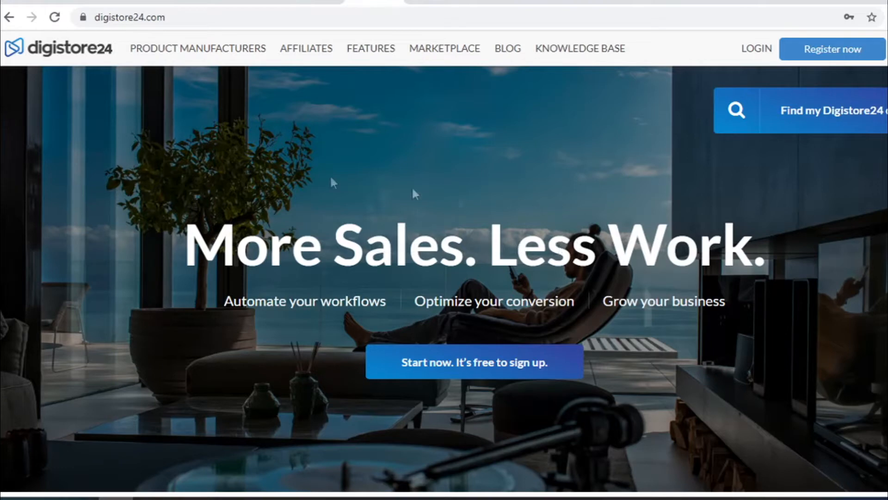
{"action": "mouse_move", "coordinate": [151, 216]}
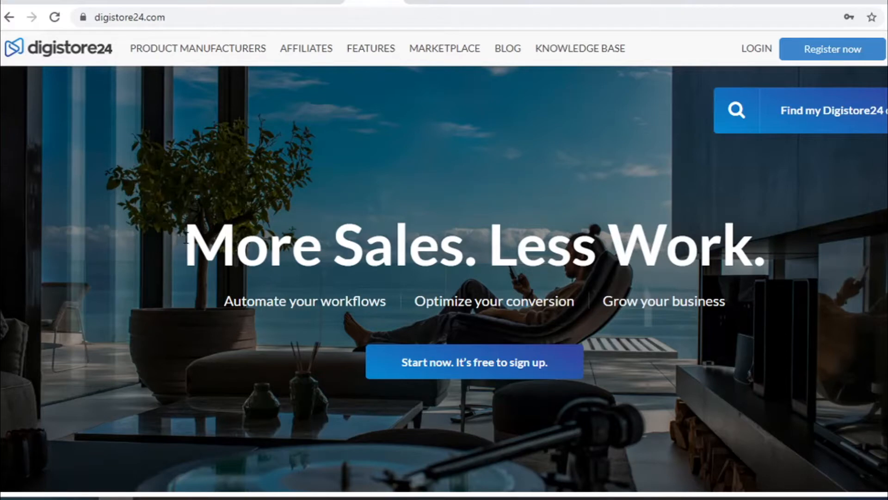
{"action": "mouse_move", "coordinate": [801, 242]}
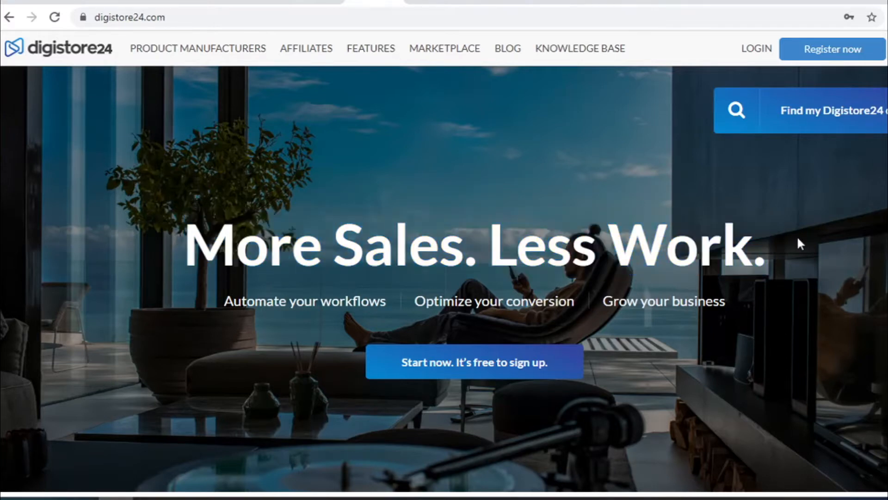
{"action": "mouse_move", "coordinate": [603, 163]}
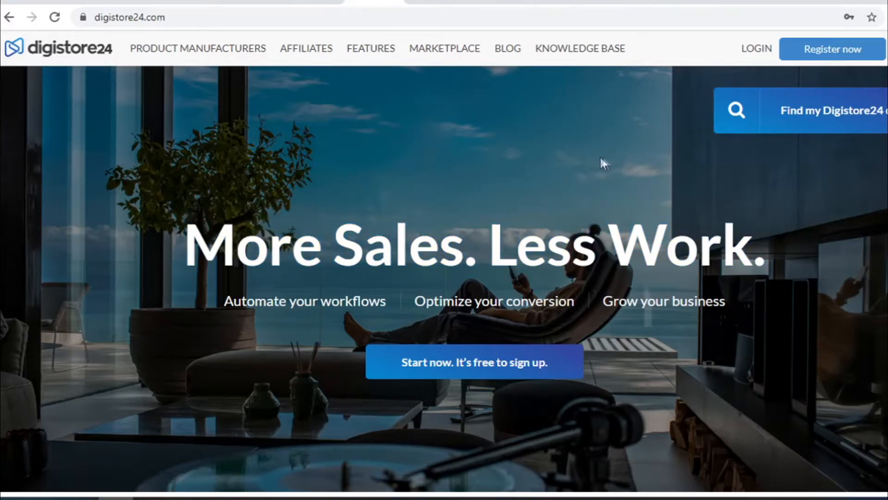
Step: Look over the Digistore24 homepage before logging in to the vendor dashboard
{"action": "scroll", "scroll_direction": "down", "scroll_amount": 3}
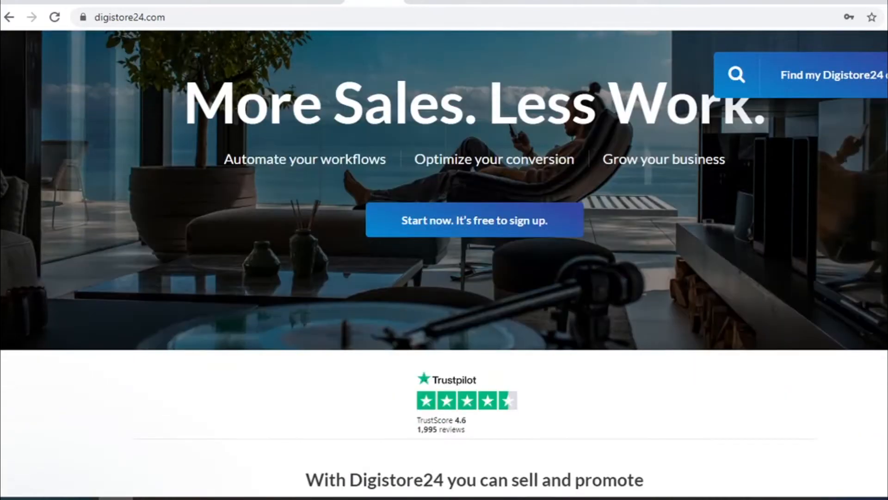
{"action": "scroll", "scroll_direction": "up", "scroll_amount": 3}
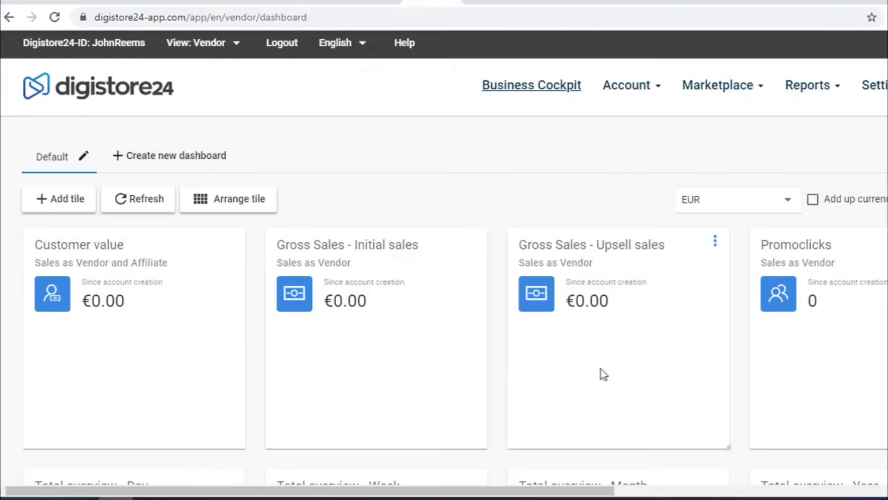
{"action": "mouse_move", "coordinate": [2, 317]}
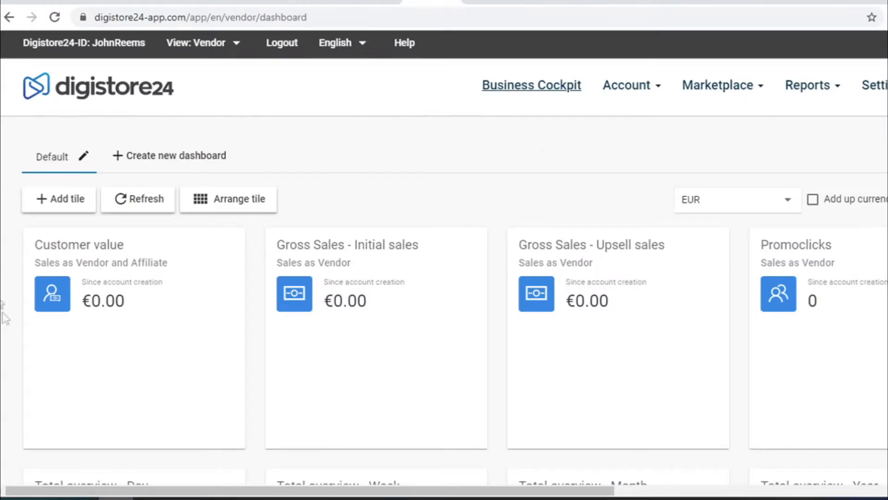
{"action": "mouse_move", "coordinate": [503, 150]}
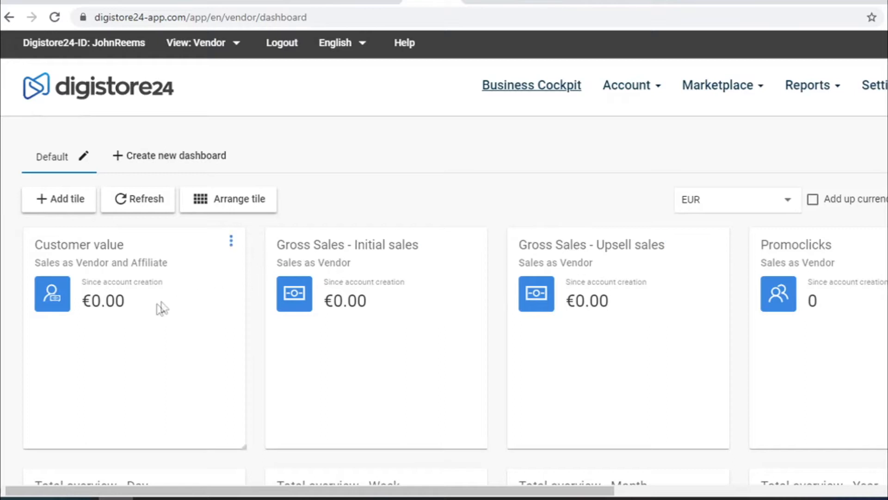
{"action": "mouse_move", "coordinate": [77, 323]}
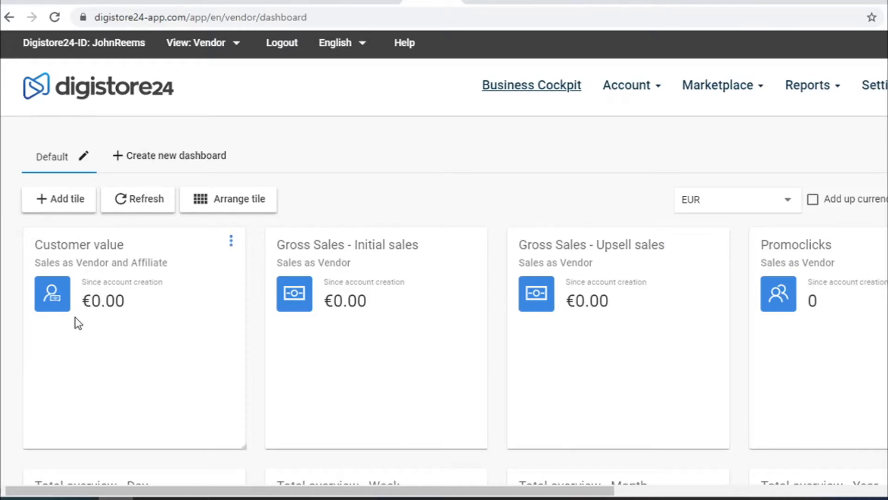
{"action": "mouse_move", "coordinate": [317, 326]}
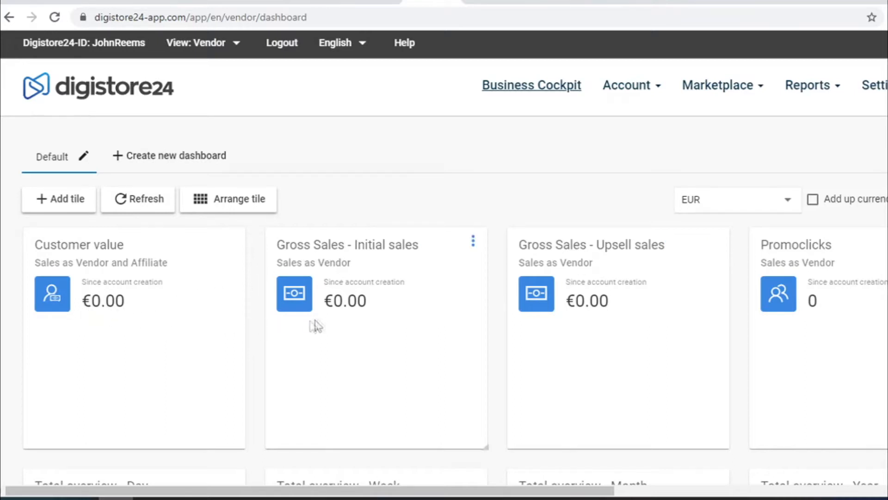
{"action": "mouse_move", "coordinate": [327, 333]}
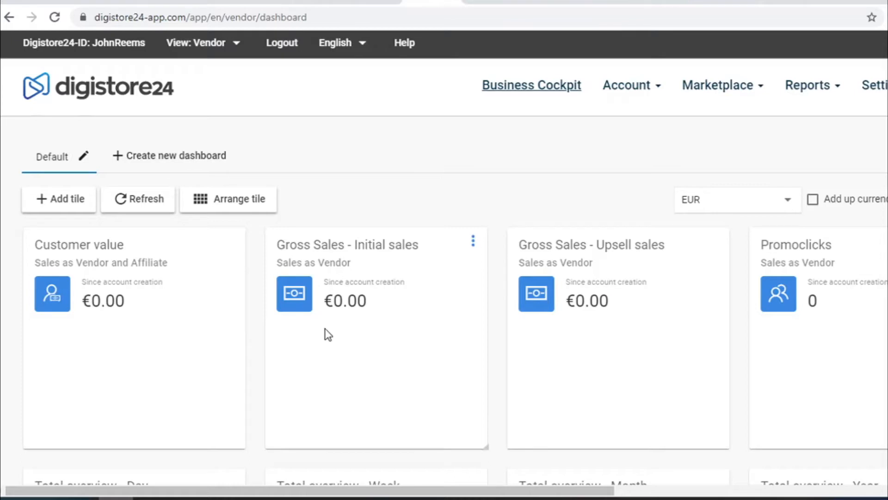
{"action": "mouse_move", "coordinate": [480, 154]}
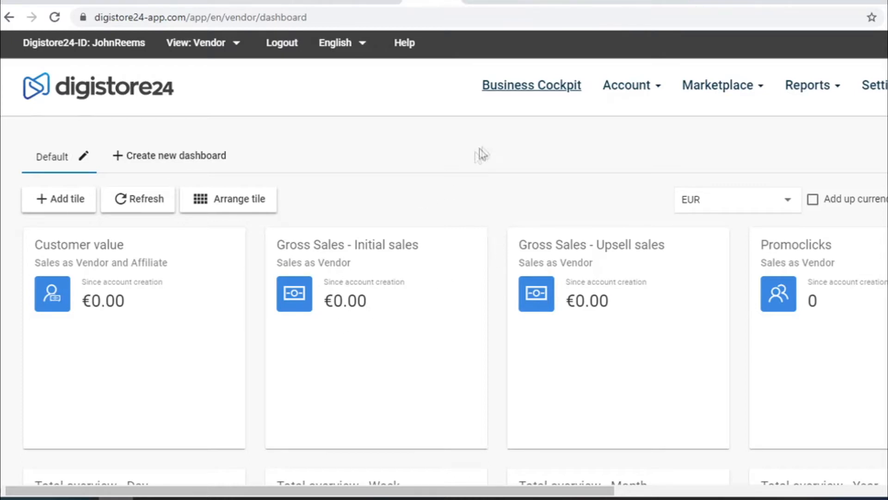
{"action": "mouse_move", "coordinate": [469, 162]}
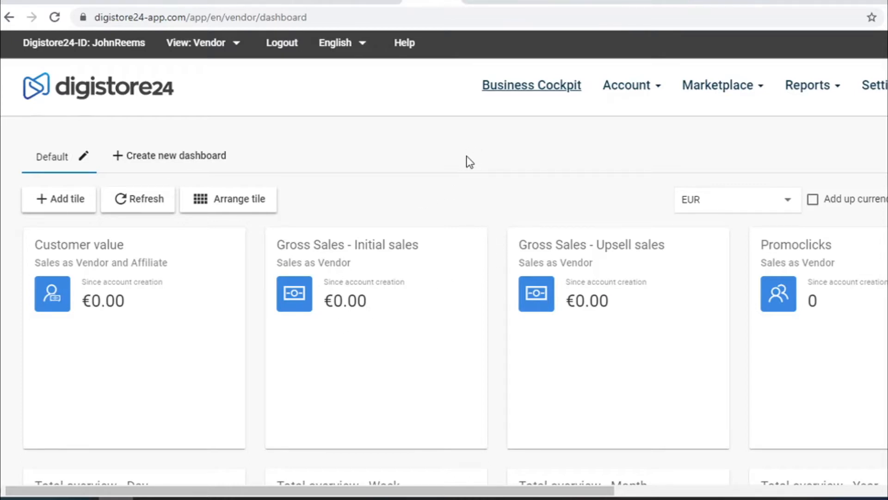
{"action": "mouse_move", "coordinate": [722, 85]}
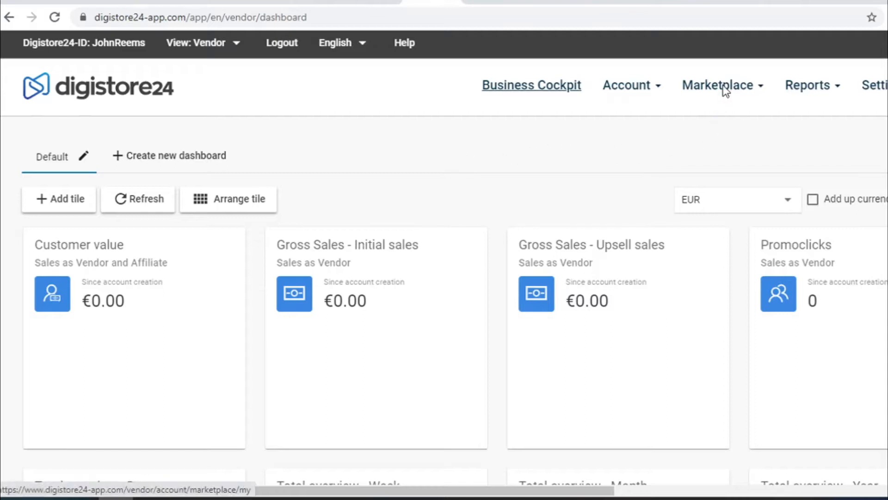
Step: Browse Marketplace > All offers to reach the Super Affiliate System 2020 promolink
{"action": "left_click", "coordinate": [719, 85]}
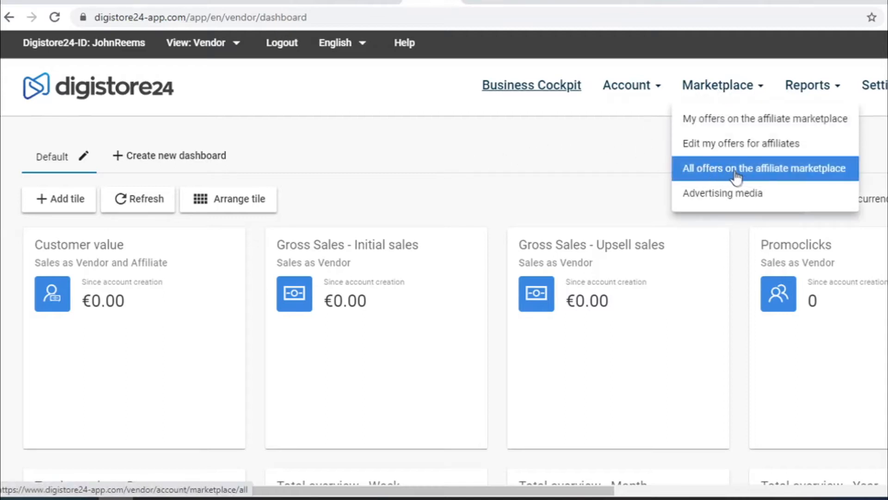
{"action": "left_click", "coordinate": [764, 168]}
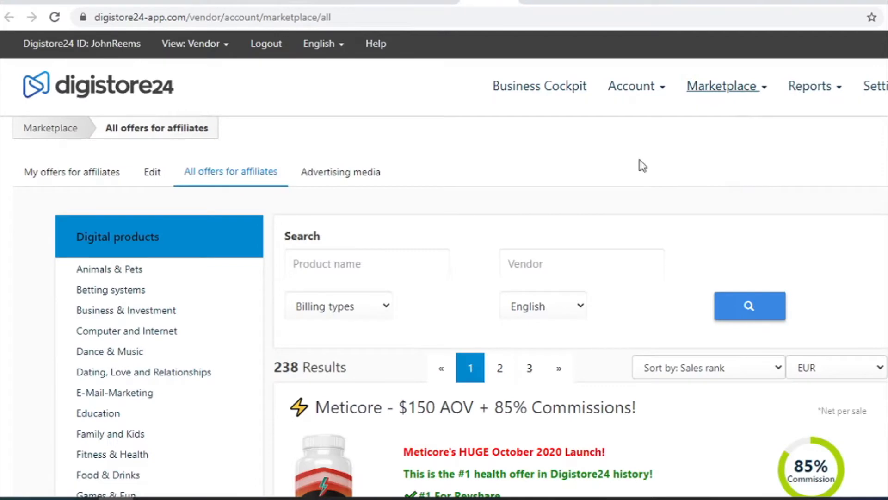
{"action": "mouse_move", "coordinate": [506, 155]}
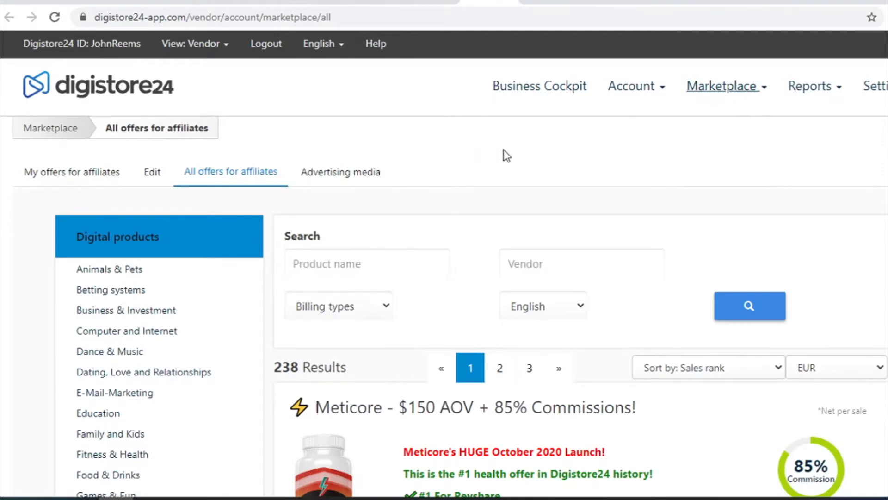
{"action": "scroll", "scroll_direction": "down", "scroll_amount": 3}
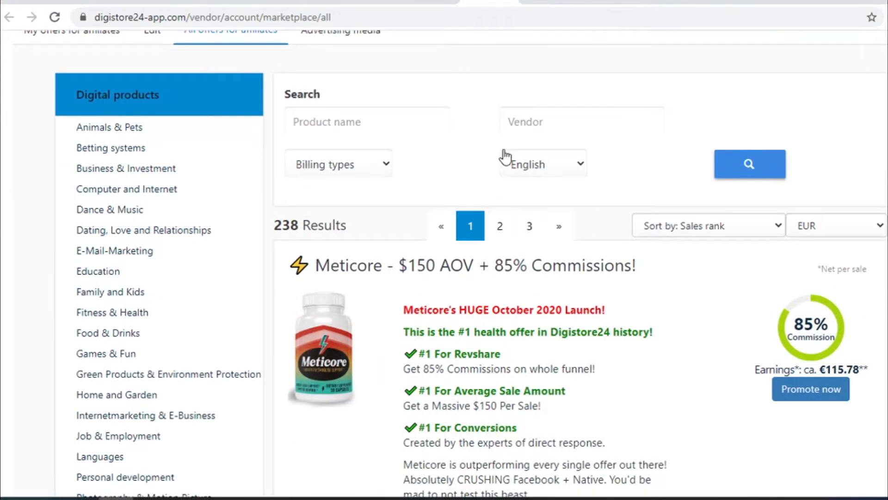
{"action": "scroll", "scroll_direction": "down", "scroll_amount": 3}
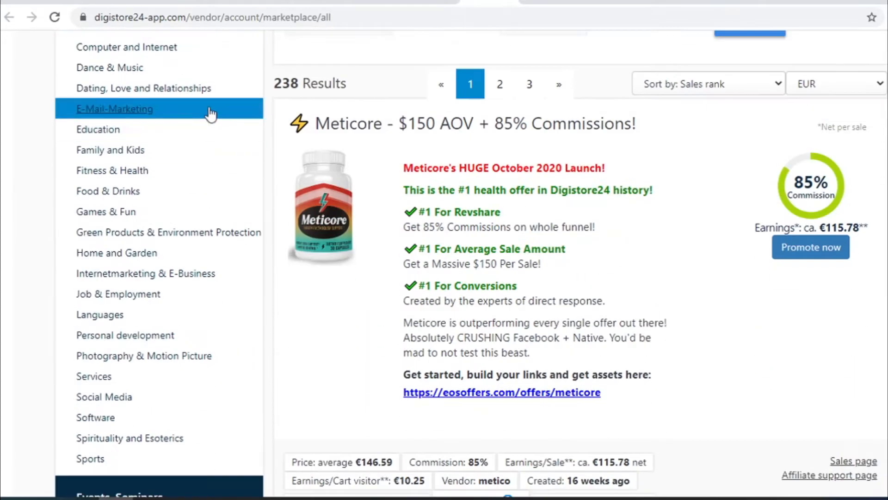
{"action": "mouse_move", "coordinate": [118, 293]}
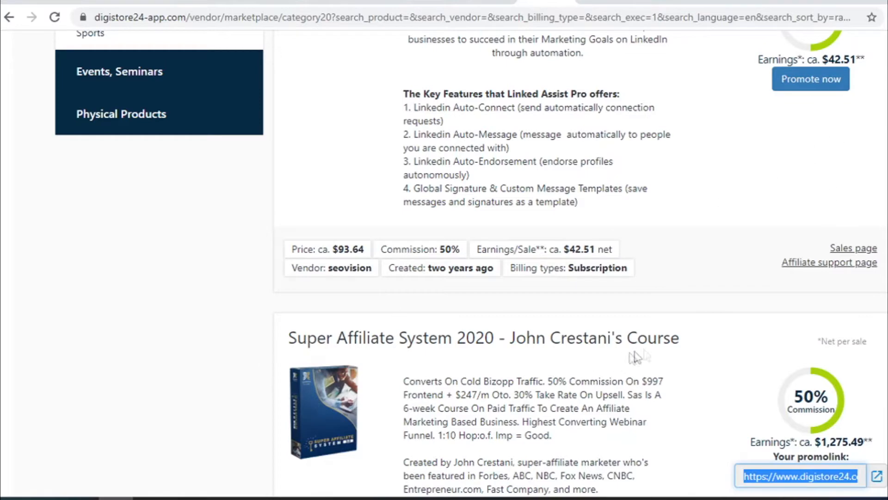
{"action": "mouse_move", "coordinate": [817, 102]}
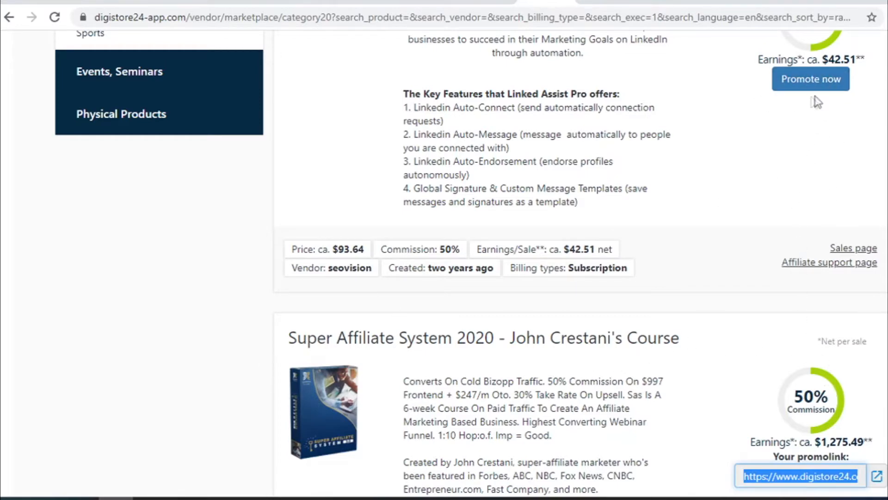
{"action": "scroll", "scroll_direction": "down", "scroll_amount": 3}
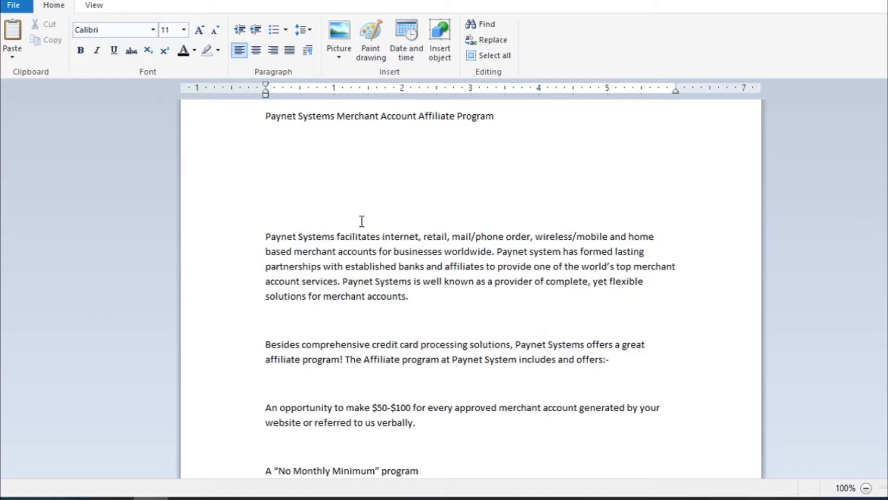
Step: Paste the digistore24.com/redir/300124/JohnReems link and type 'BEST WAY TO MAKE MONEY ON… GRAB YOUR FREE TRAINING HERE'
{"action": "type", "text": "https://www.digistore24.com/redir/300124/JohnReems/"}
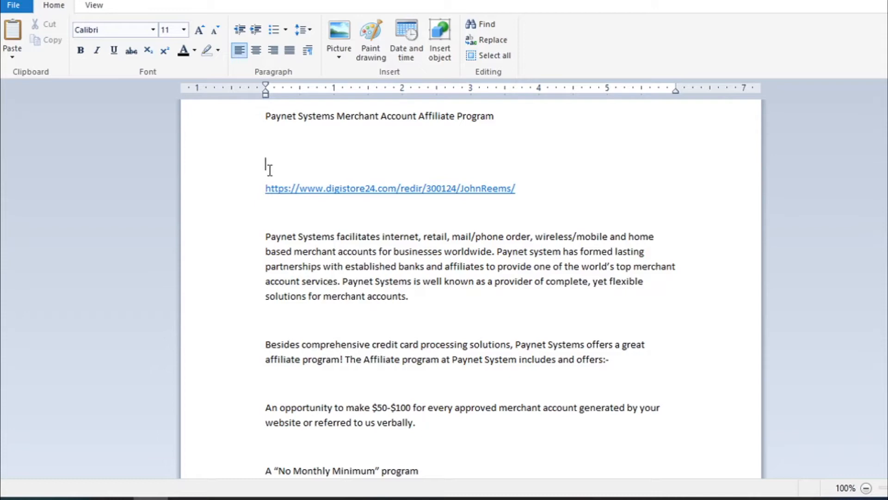
{"action": "type", "text": "B"}
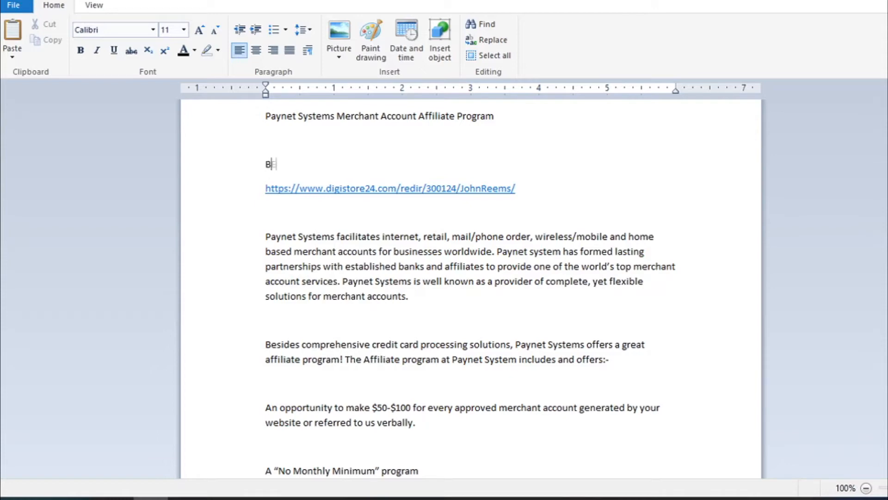
{"action": "type", "text": "EST WAY T"}
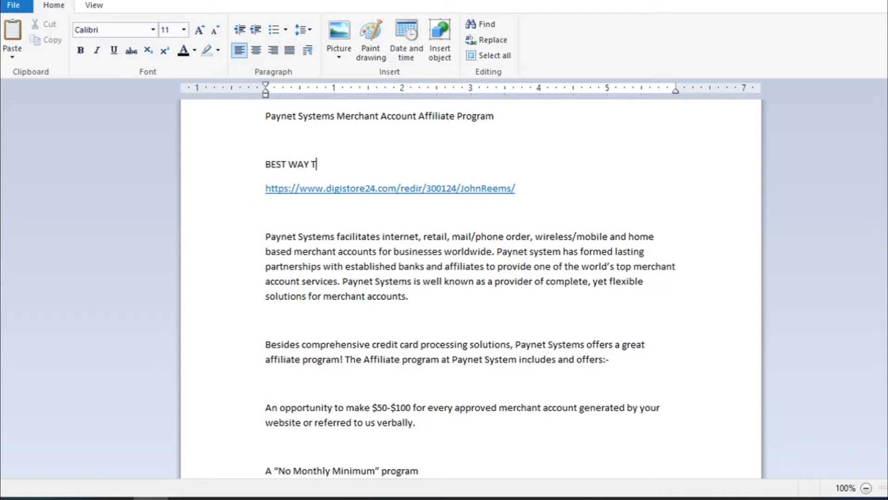
{"action": "type", "text": "O MAKE MONEY ONLINE /"}
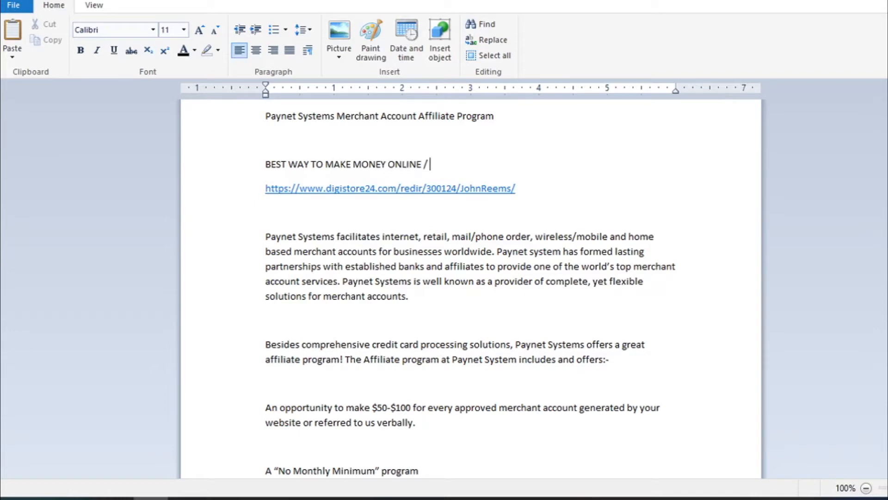
{"action": "type", "text": "GRAB YOUR"}
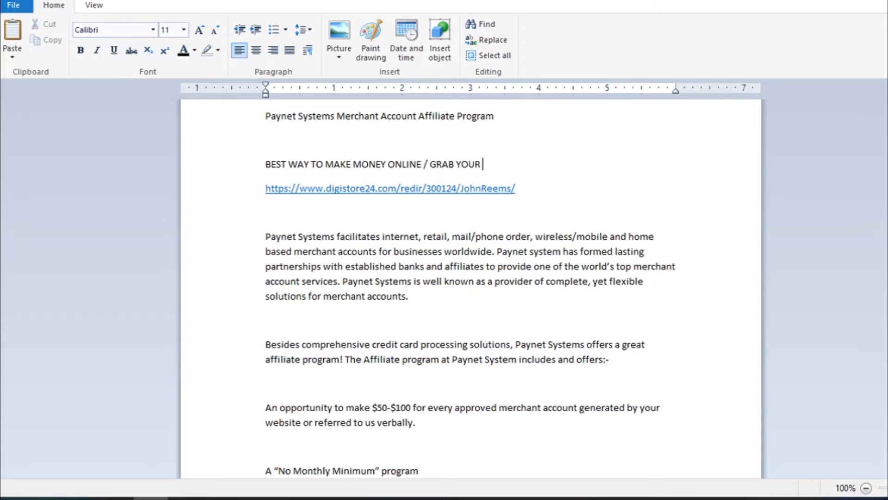
{"action": "type", "text": "FREE TRAINING"}
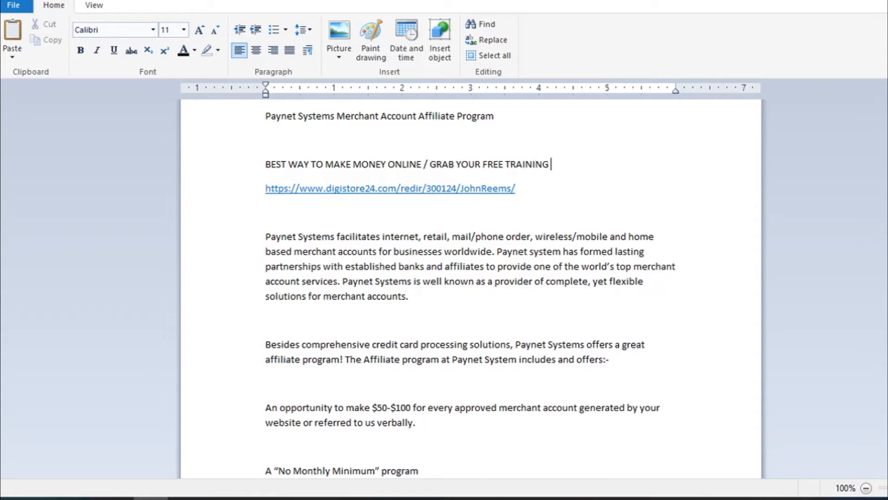
{"action": "type", "text": "HERE"}
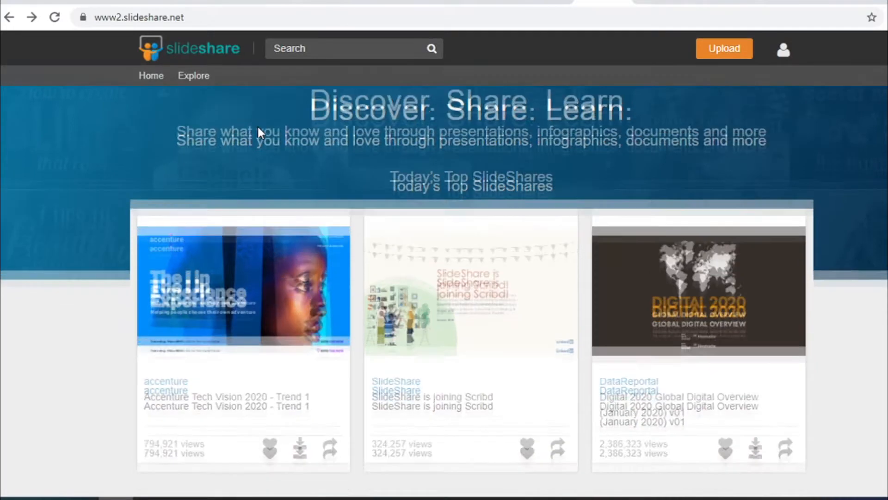
Step: Scroll through today's top SlideShares on the home page and return to the top
{"action": "scroll", "scroll_direction": "down", "scroll_amount": 3}
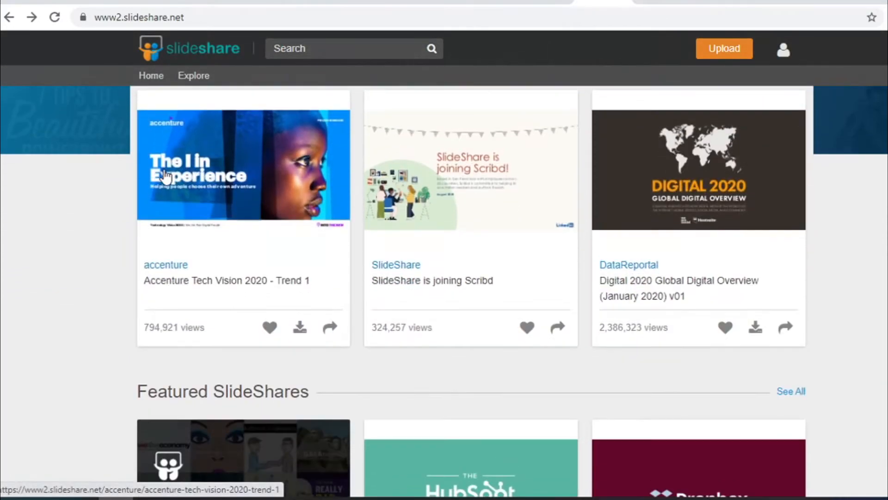
{"action": "mouse_move", "coordinate": [528, 206]}
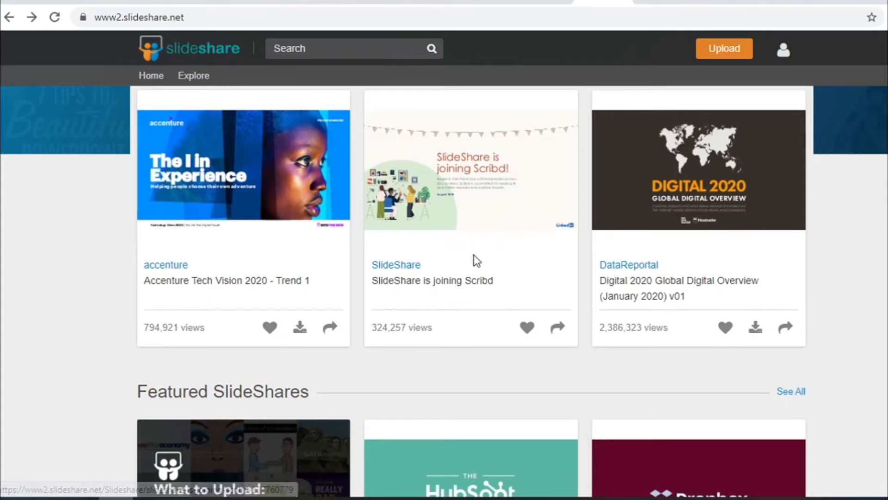
{"action": "scroll", "scroll_direction": "down", "scroll_amount": 3}
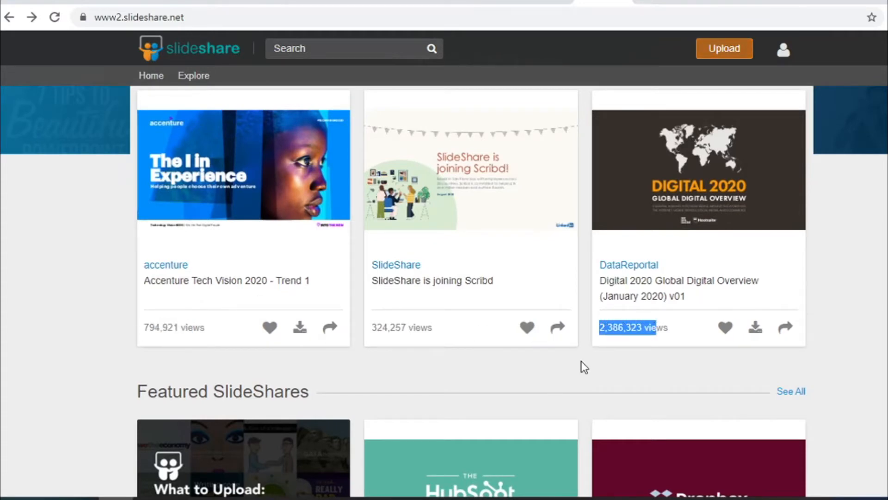
{"action": "scroll", "scroll_direction": "up", "scroll_amount": 3}
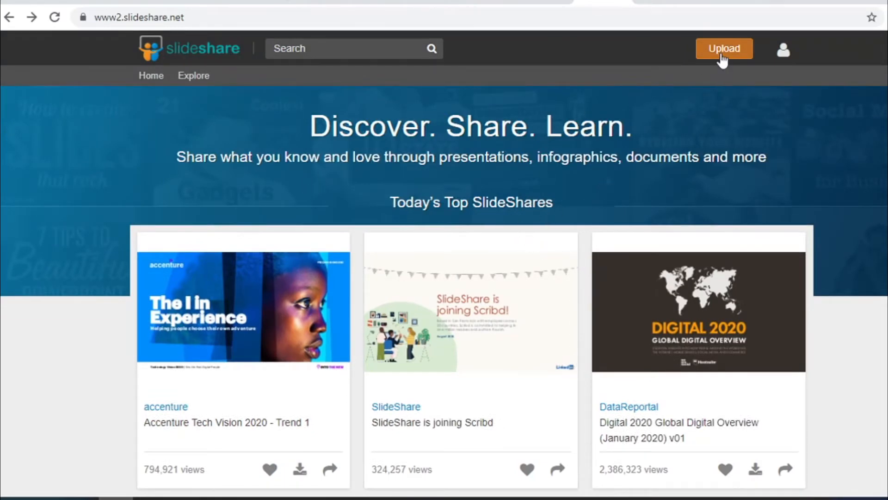
Step: Start a new upload and pick the article file from the computer
{"action": "left_click", "coordinate": [723, 48]}
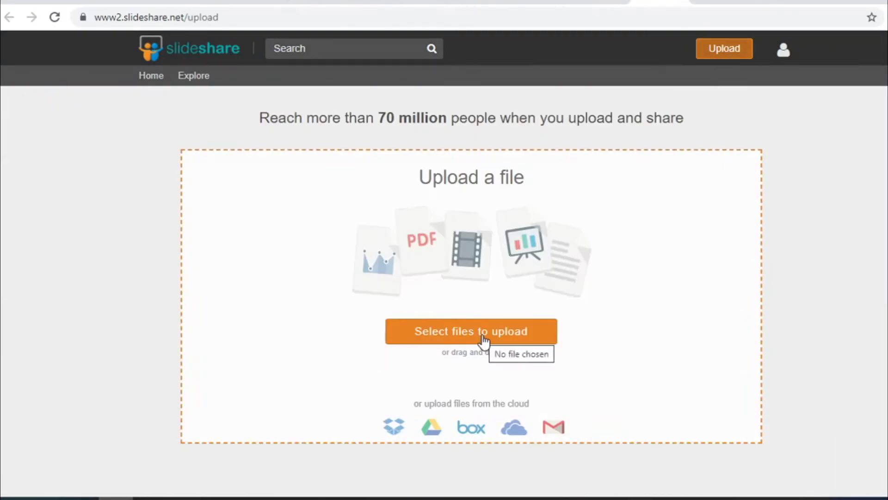
{"action": "left_click", "coordinate": [471, 331]}
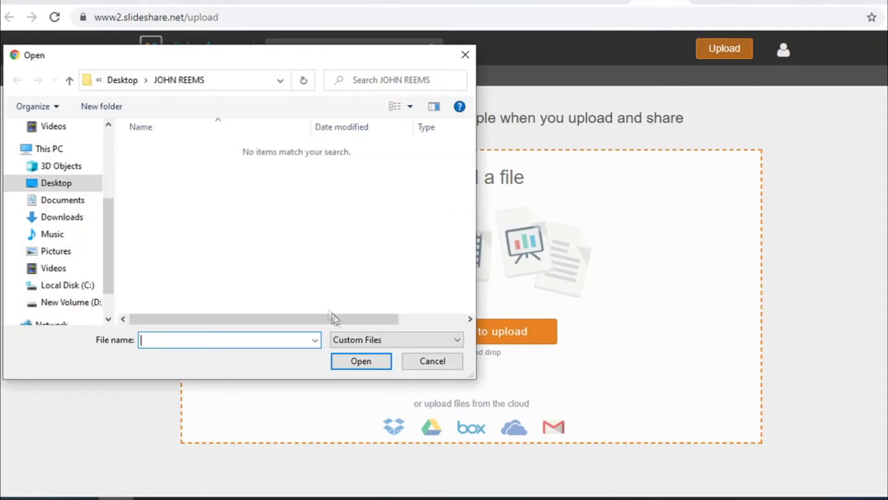
{"action": "left_click", "coordinate": [395, 340]}
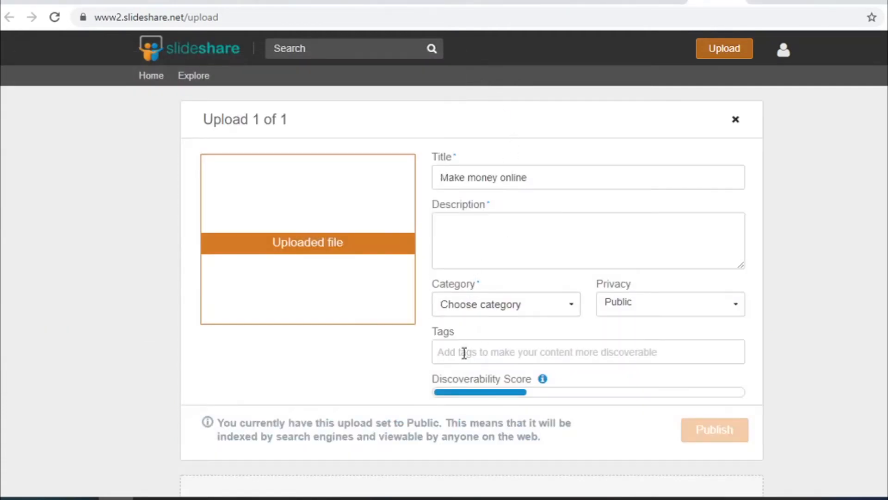
{"action": "mouse_move", "coordinate": [499, 218]}
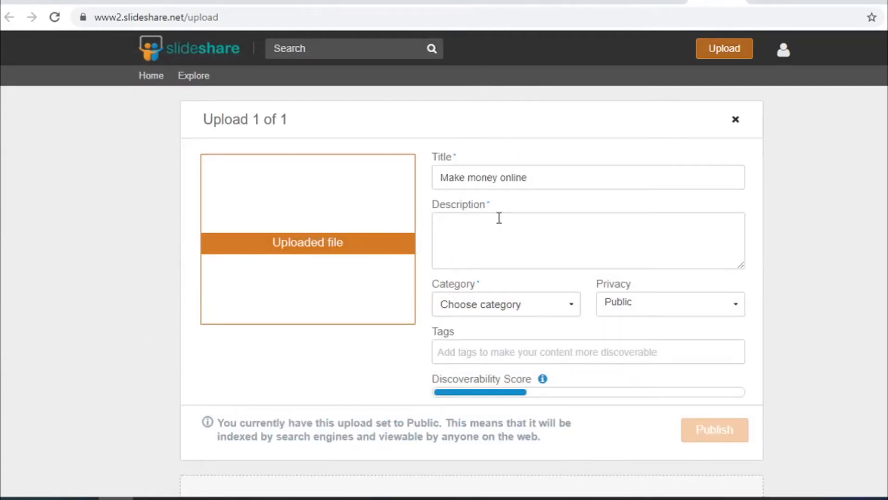
Step: Choose category Business and enter tags make money online, affiliate marketing, work from home
{"action": "scroll", "scroll_direction": "down", "scroll_amount": 3}
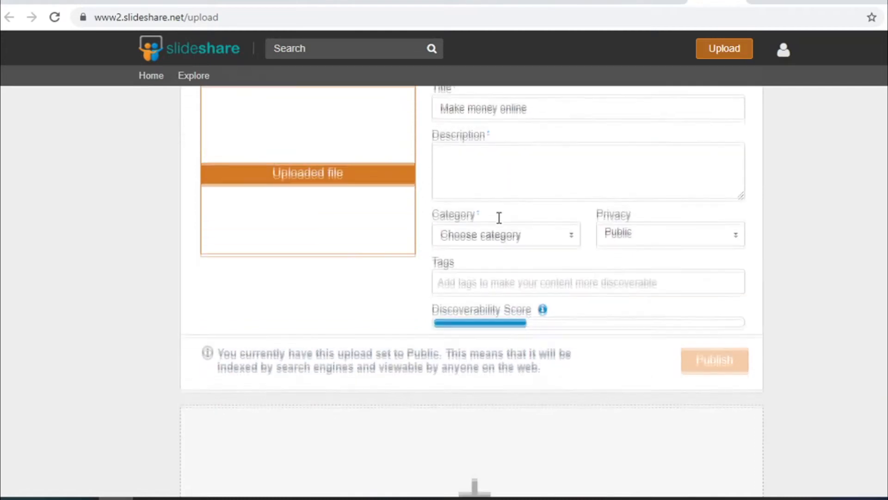
{"action": "left_click", "coordinate": [504, 234]}
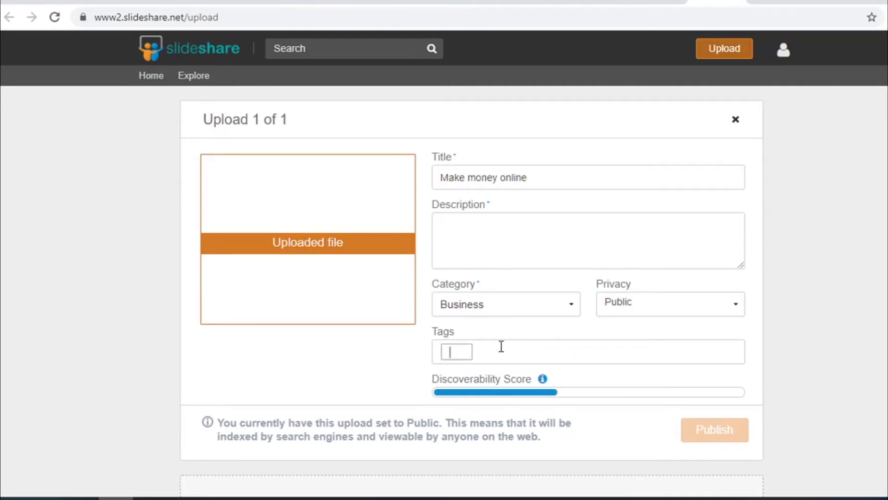
{"action": "type", "text": "make money online"}
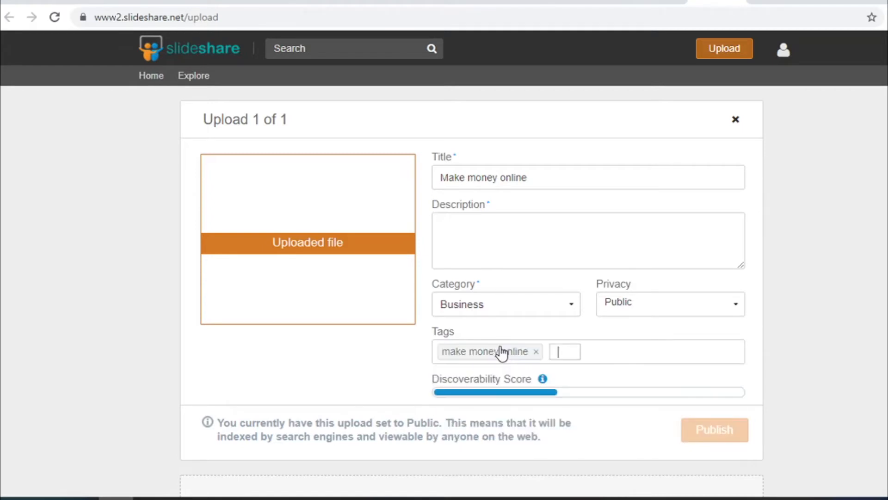
{"action": "type", "text": "affiliate"}
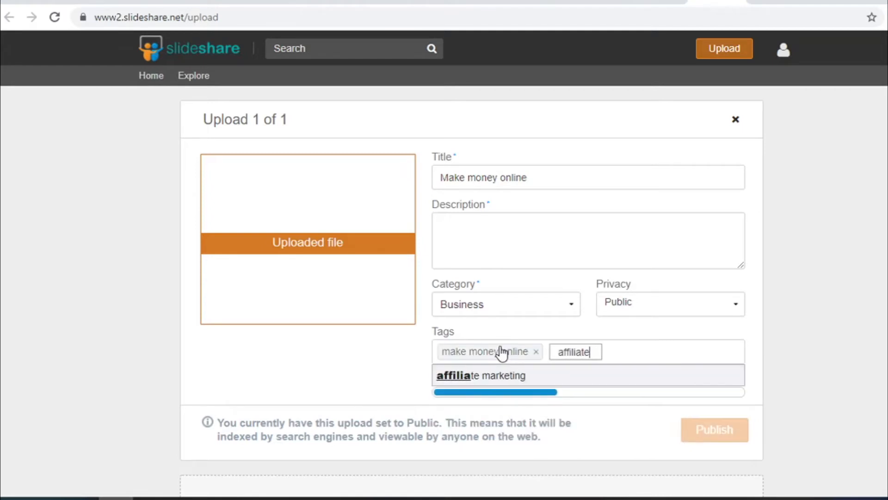
{"action": "type", "text": "marketing"}
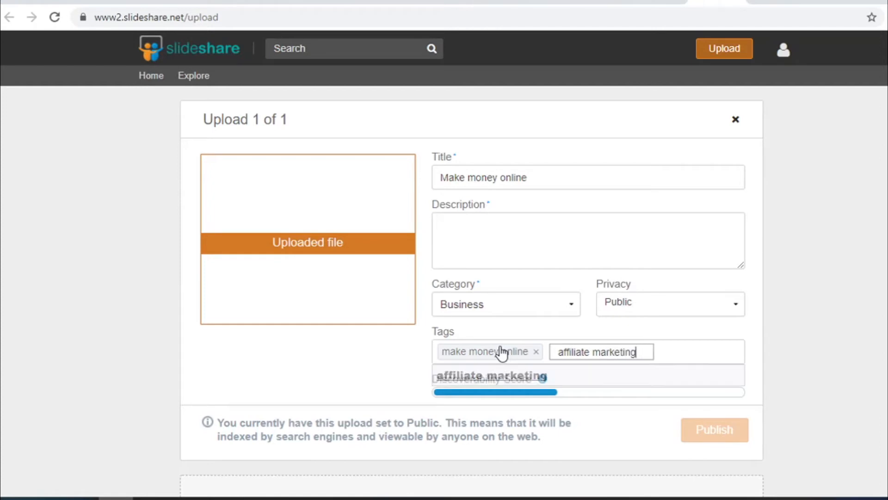
{"action": "type", "text": "work from home"}
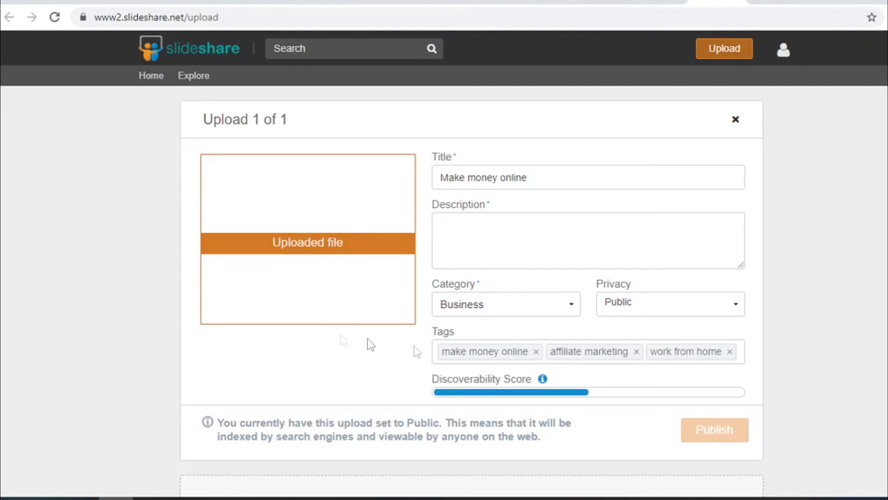
{"action": "mouse_move", "coordinate": [820, 327]}
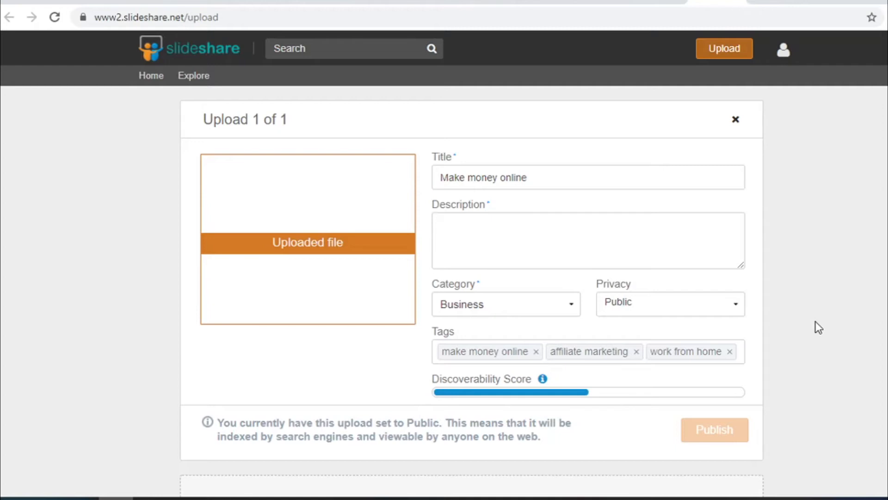
{"action": "mouse_move", "coordinate": [821, 336]}
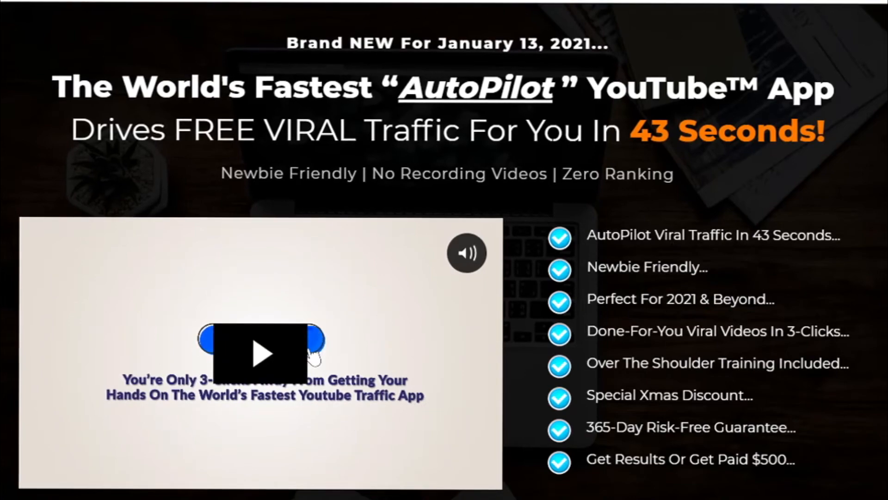
Step: Scroll through the AutoPilot YouTube sales page, highlighting the Click #1 and Click #2 step descriptions
{"action": "scroll", "scroll_direction": "down", "scroll_amount": 3}
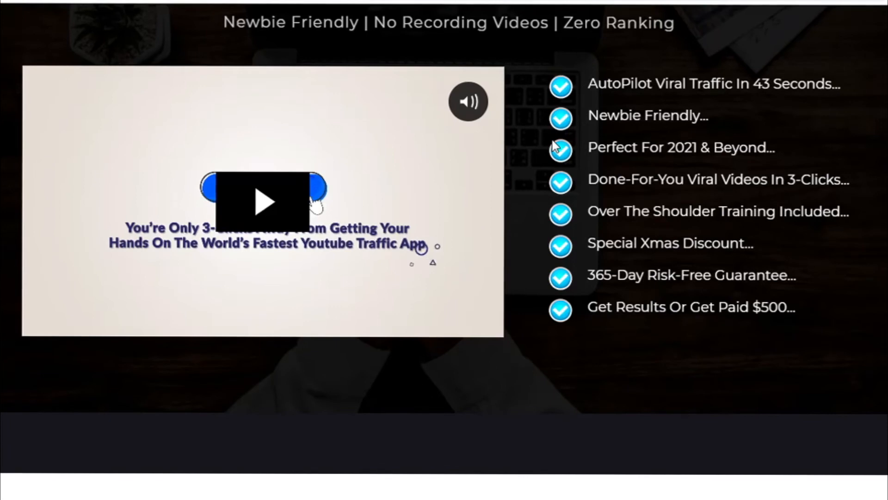
{"action": "left_click_drag", "start_coordinate": [589, 179], "coordinate": [788, 179]}
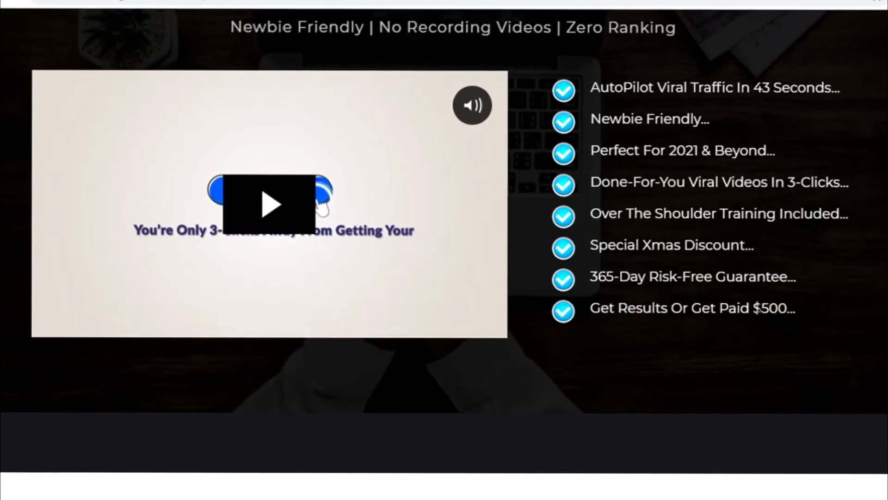
{"action": "scroll", "scroll_direction": "down", "scroll_amount": 3}
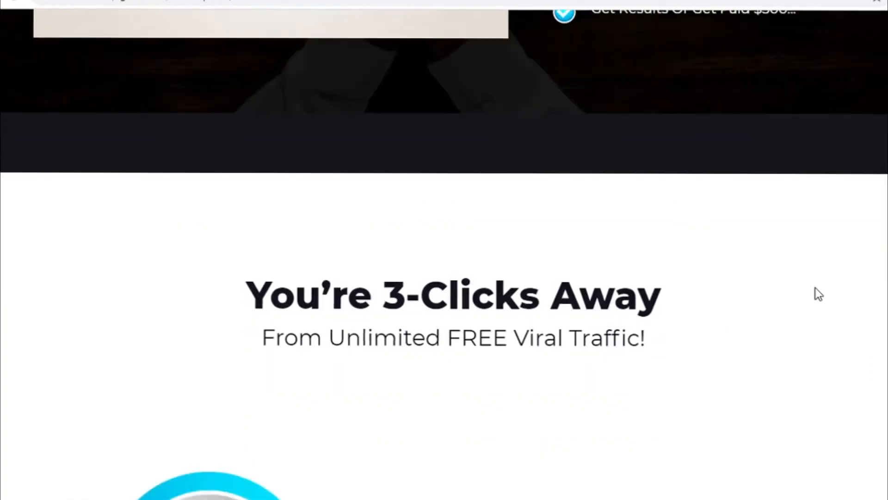
{"action": "scroll", "scroll_direction": "down", "scroll_amount": 3}
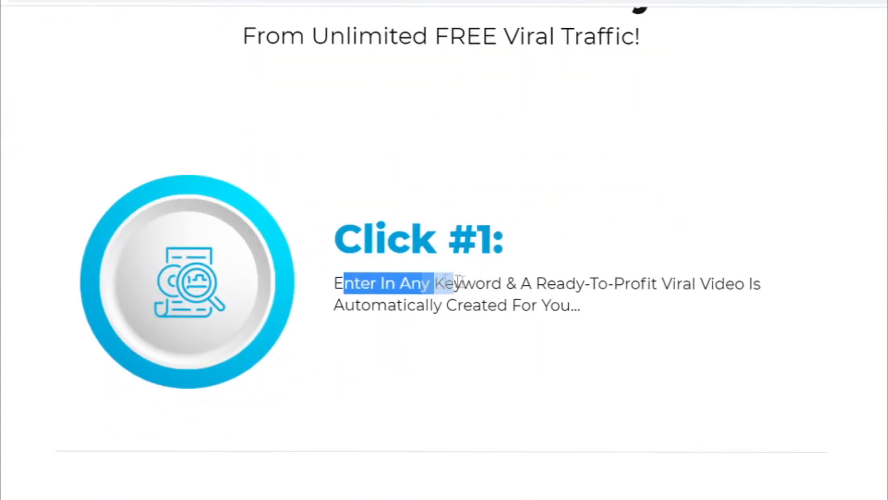
{"action": "left_click_drag", "start_coordinate": [430, 283], "coordinate": [742, 283]}
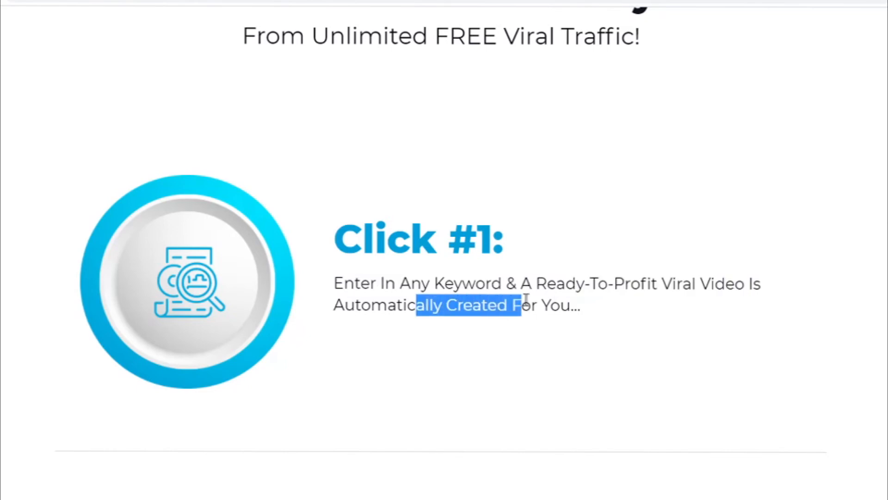
{"action": "scroll", "scroll_direction": "down", "scroll_amount": 3}
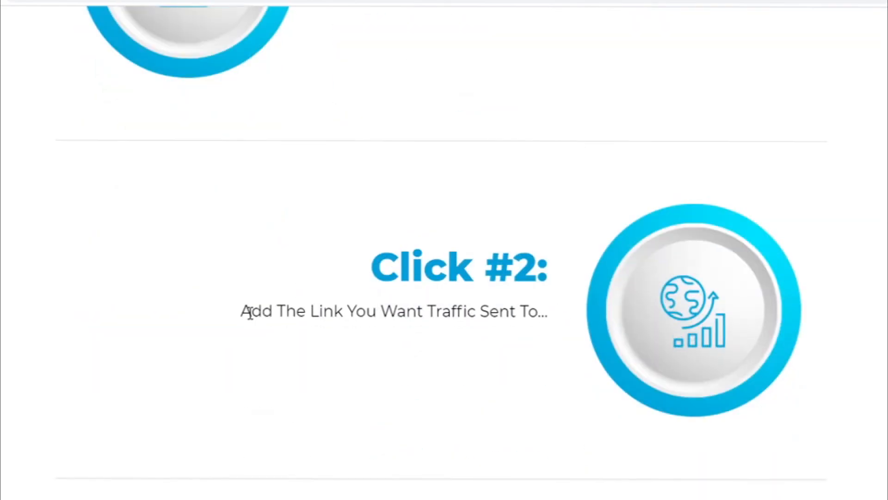
{"action": "left_click_drag", "start_coordinate": [244, 311], "coordinate": [523, 310]}
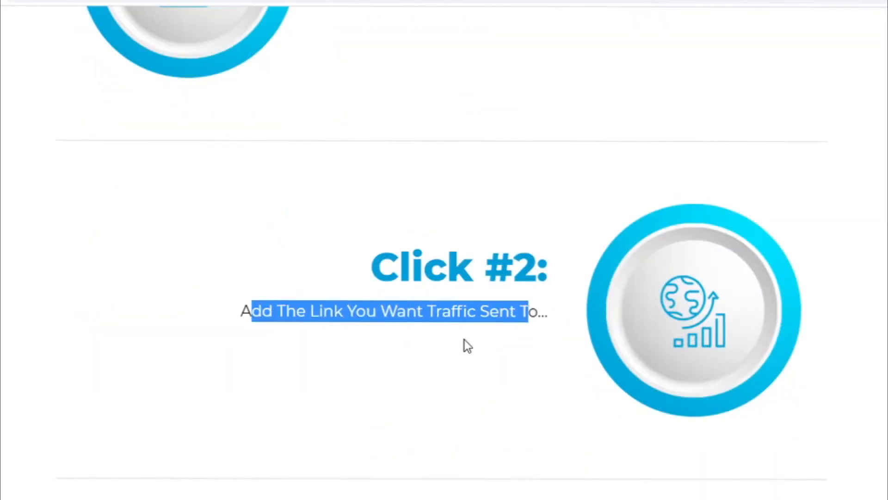
Step: Continue down the sales page to the list of WarriorPlus affiliate sale earnings
{"action": "scroll", "scroll_direction": "down", "scroll_amount": 3}
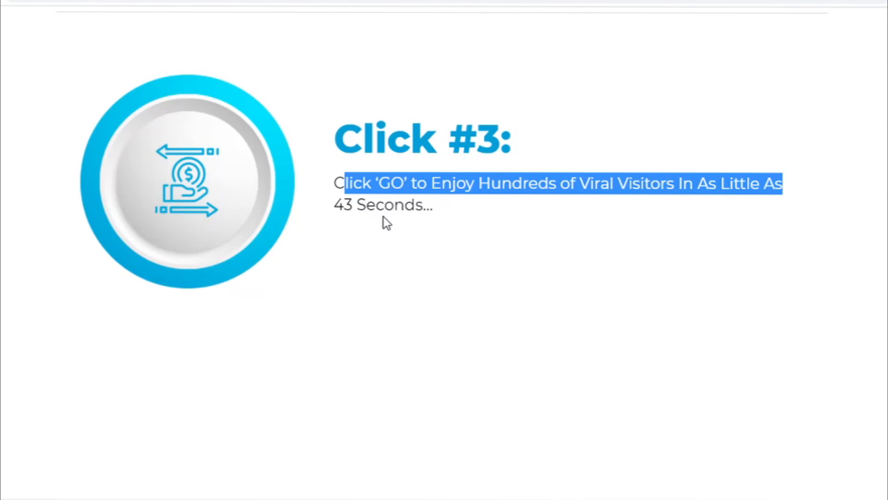
{"action": "scroll", "scroll_direction": "down", "scroll_amount": 3}
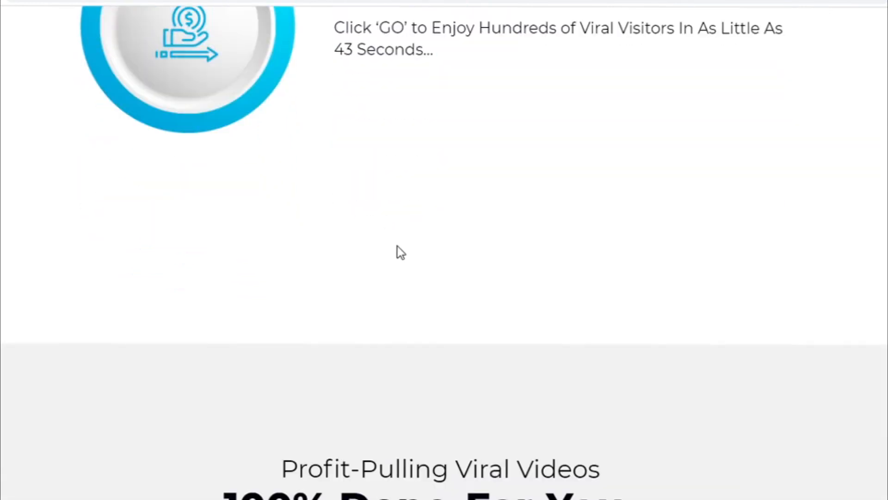
{"action": "scroll", "scroll_direction": "down", "scroll_amount": 3}
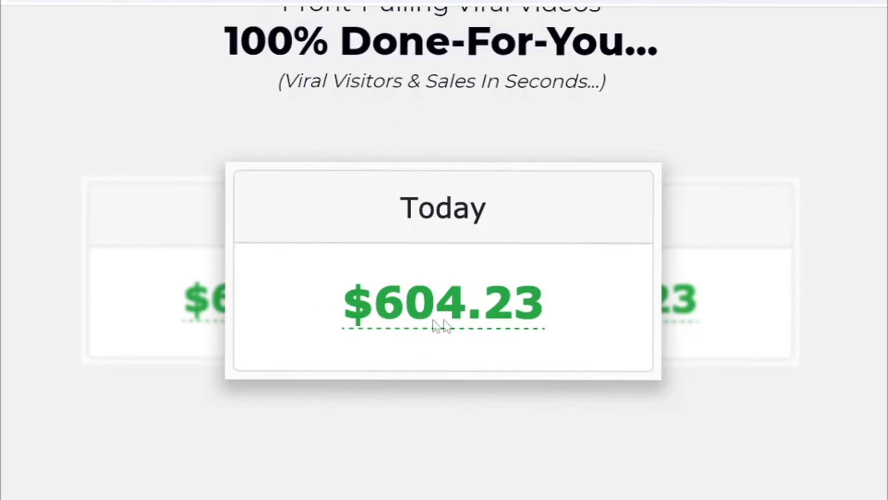
{"action": "scroll", "scroll_direction": "down", "scroll_amount": 3}
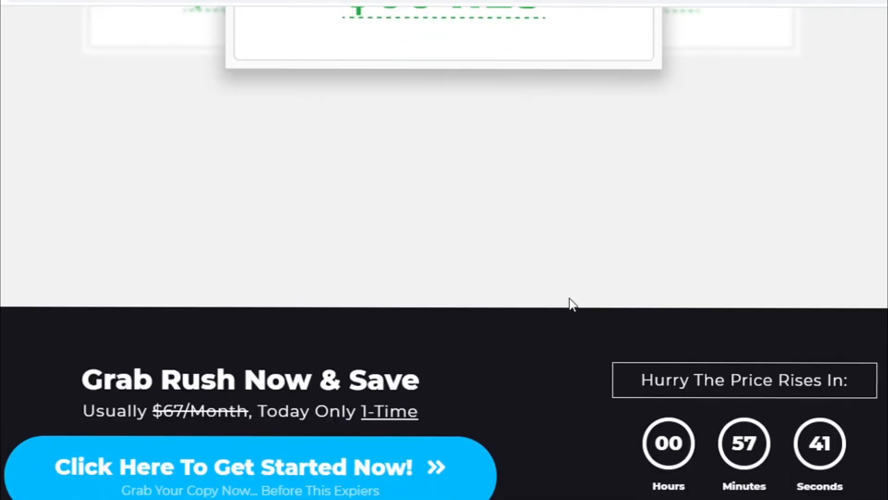
{"action": "scroll", "scroll_direction": "down", "scroll_amount": 3}
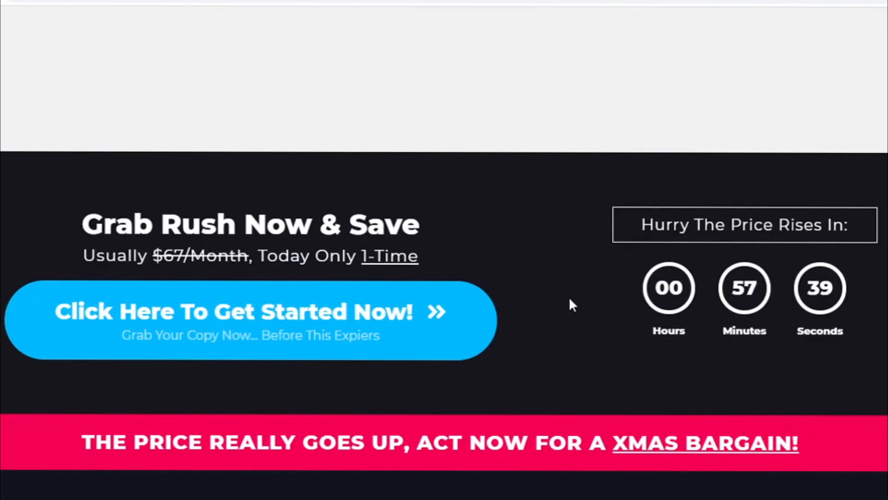
{"action": "double_click", "coordinate": [198, 255]}
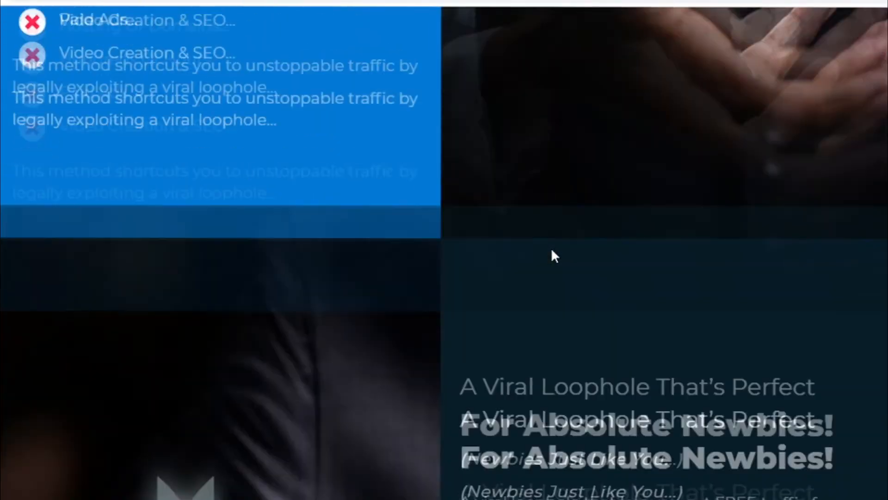
{"action": "scroll", "scroll_direction": "down", "scroll_amount": 3}
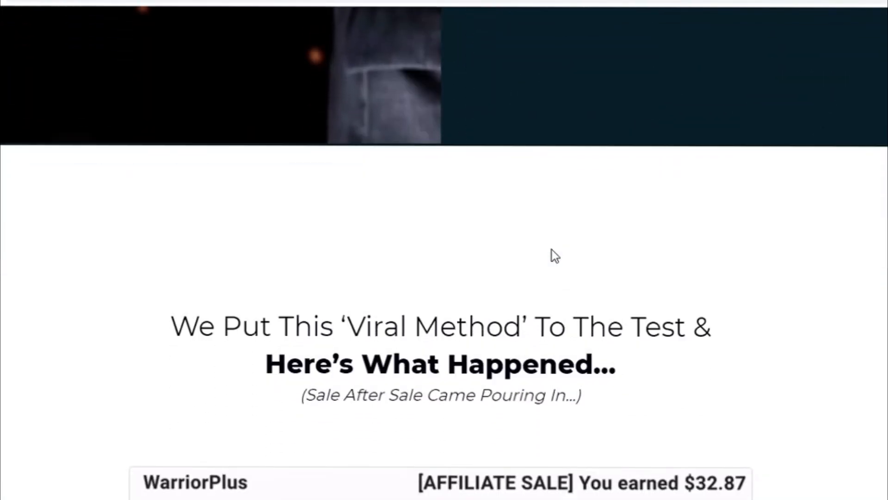
{"action": "scroll", "scroll_direction": "down", "scroll_amount": 3}
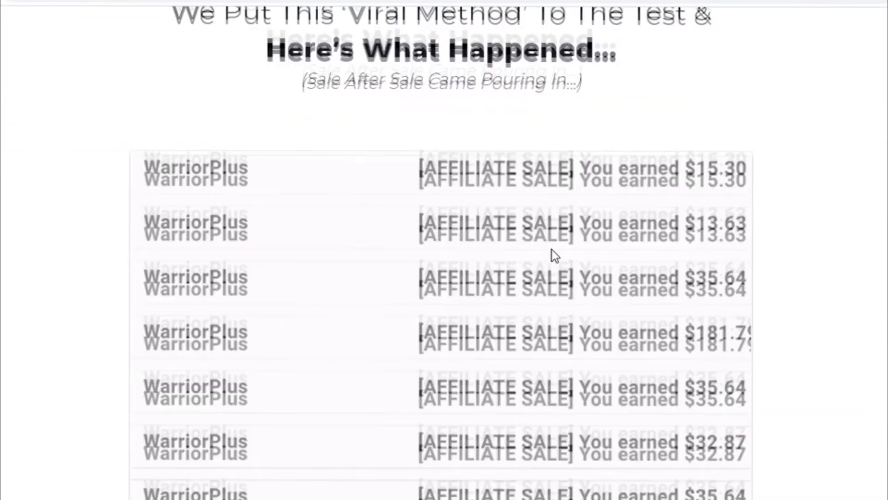
{"action": "scroll", "scroll_direction": "down", "scroll_amount": 3}
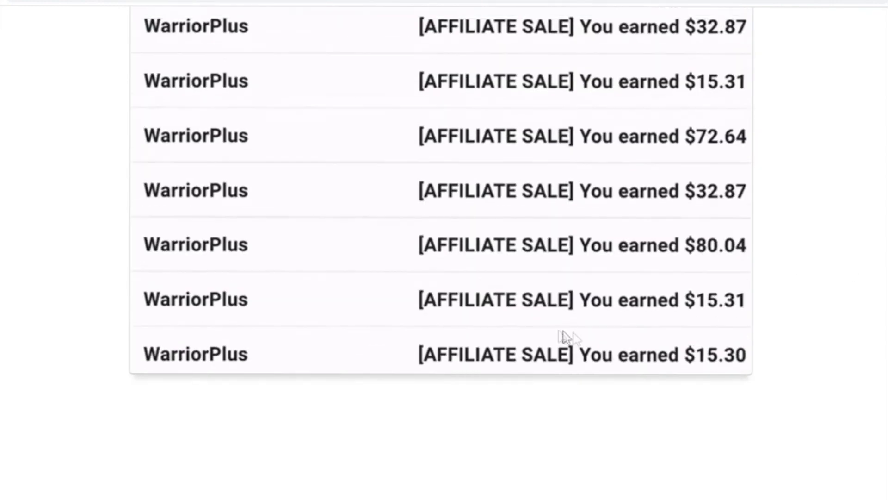
{"action": "scroll", "scroll_direction": "down", "scroll_amount": 3}
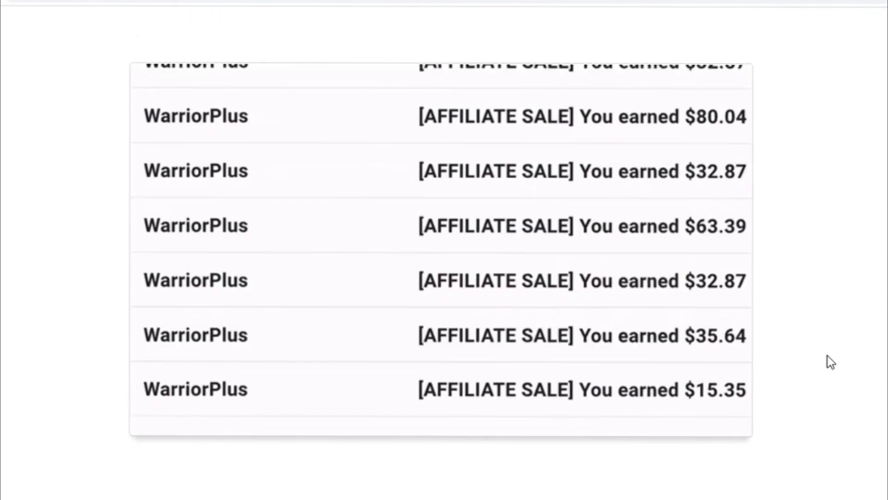